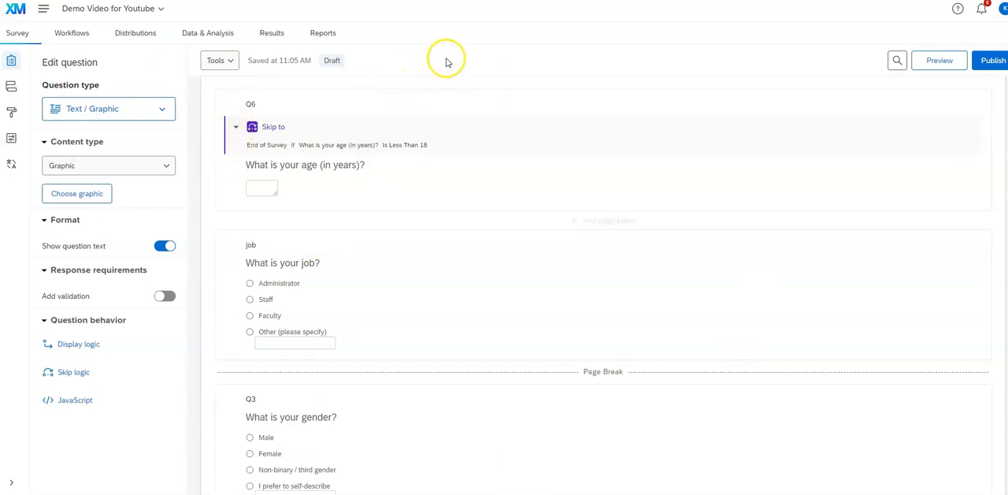
mouse_move(507, 167)
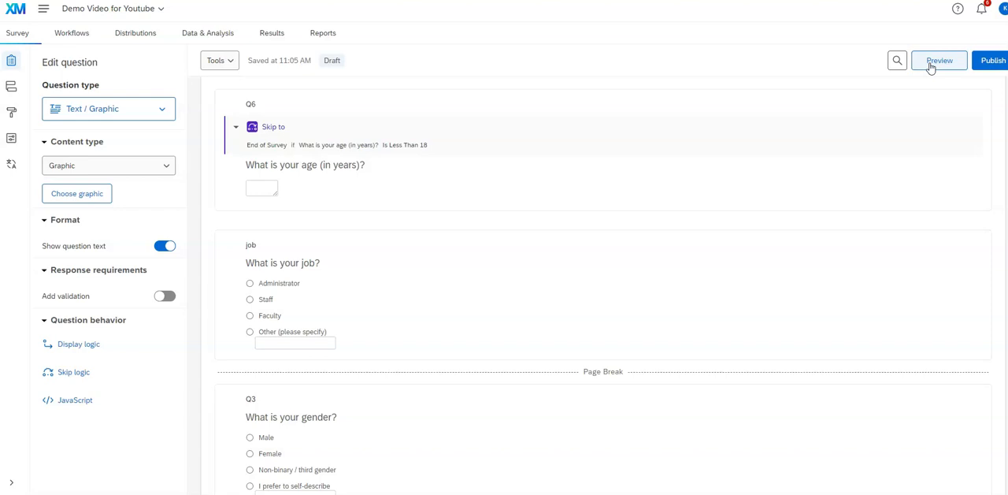
Preview the survey and advance past the job question to check it before publishing
left_click(939, 60)
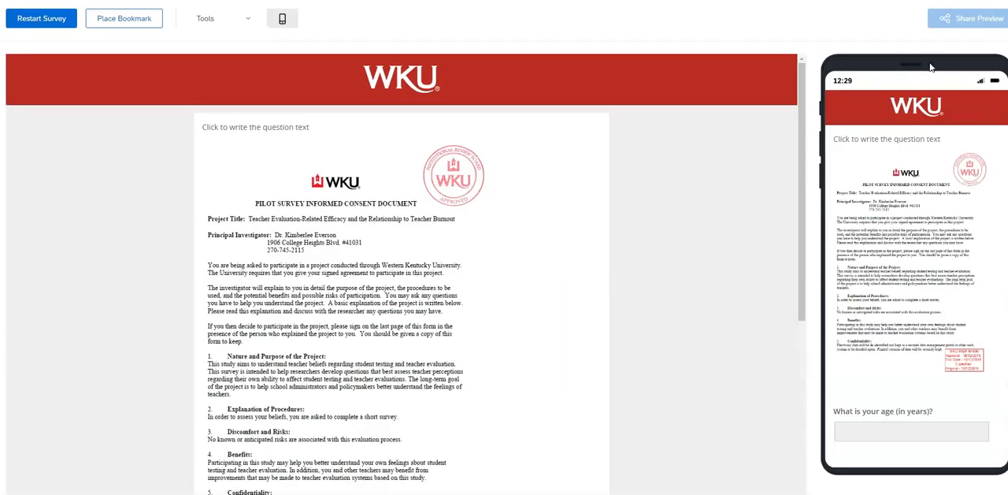
scroll("down", 3)
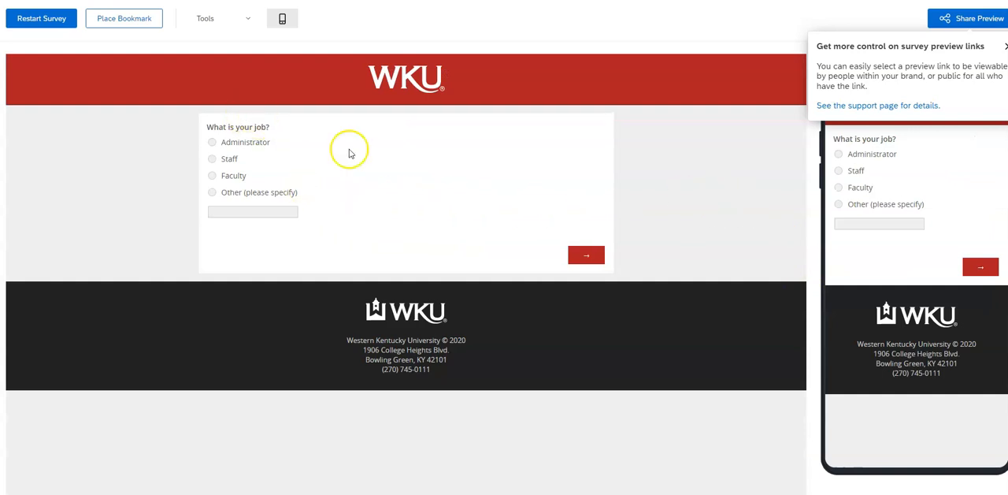
mouse_move(897, 206)
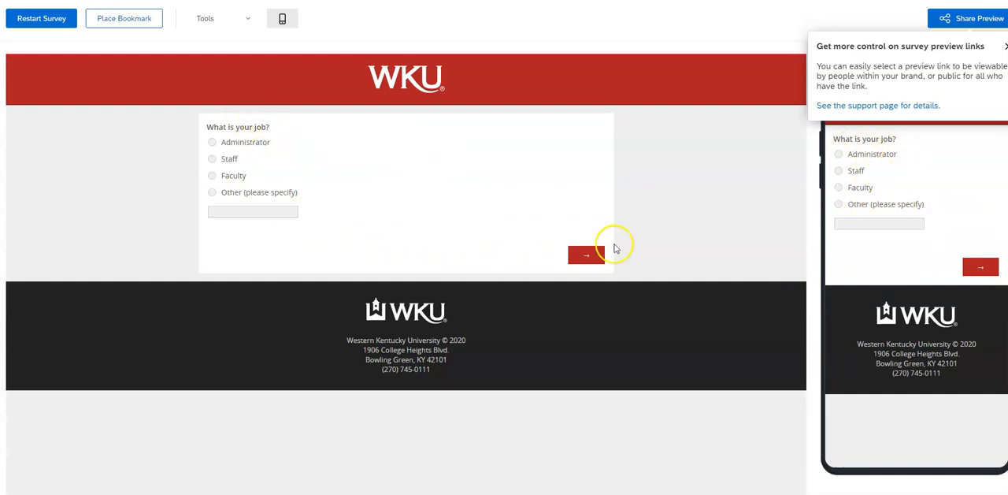
mouse_move(839, 167)
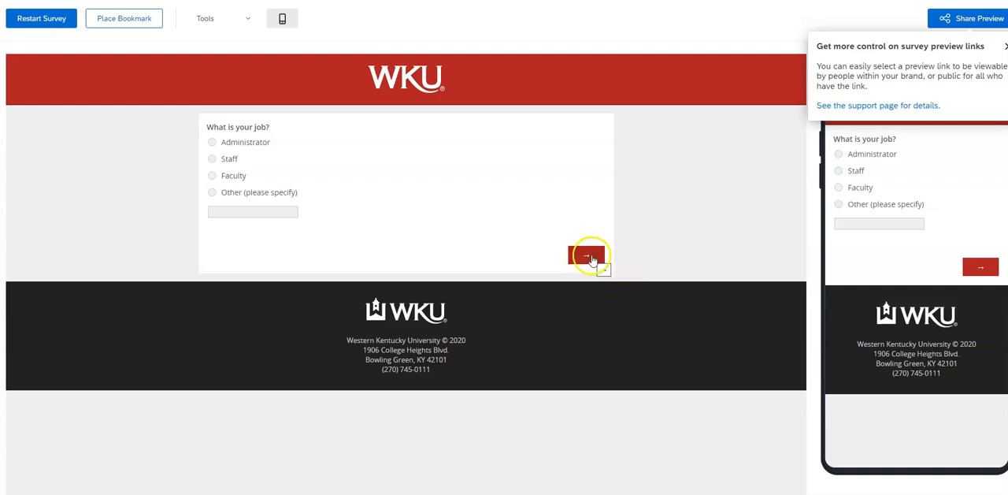
left_click(586, 256)
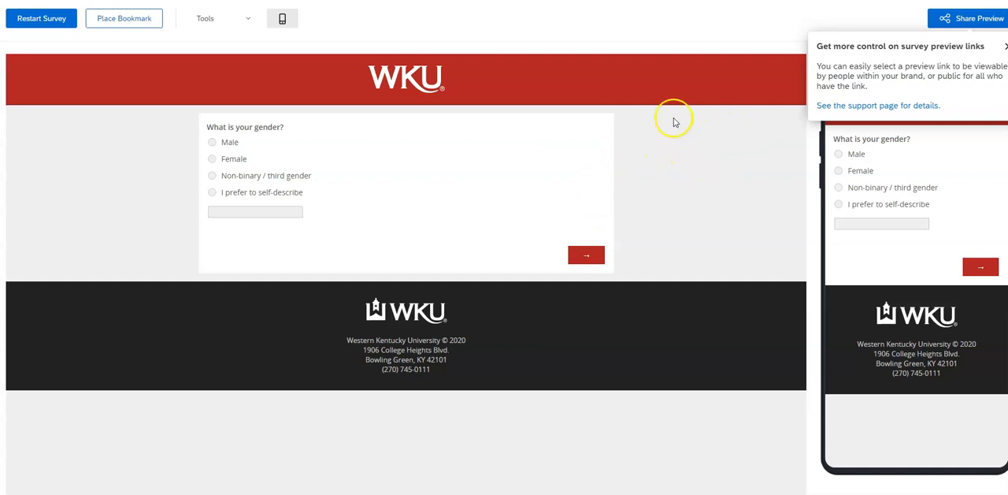
mouse_move(629, 123)
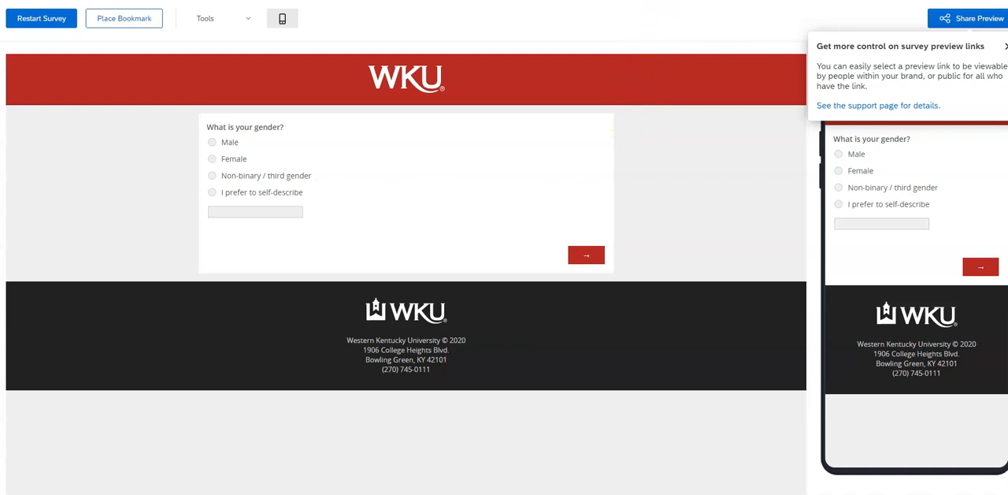
mouse_move(687, 190)
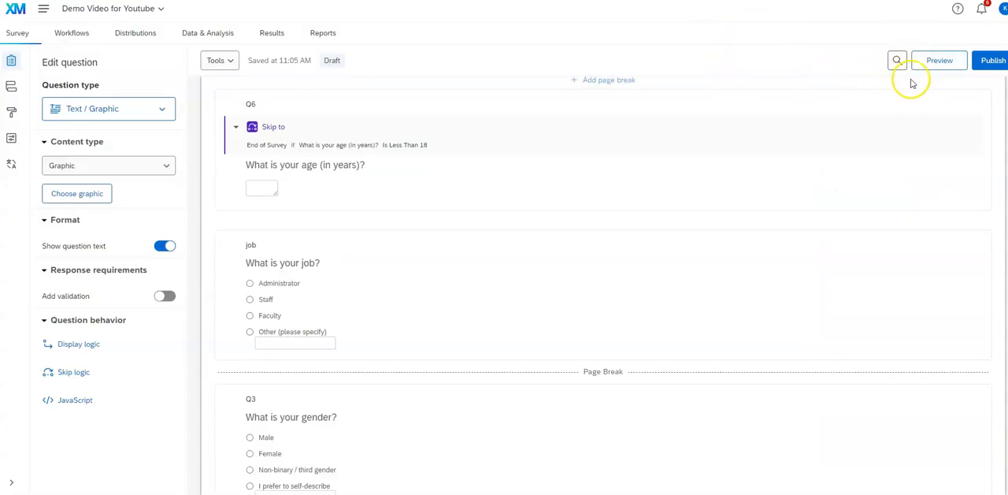
Publish and activate the survey so an anonymous link becomes available
left_click(992, 60)
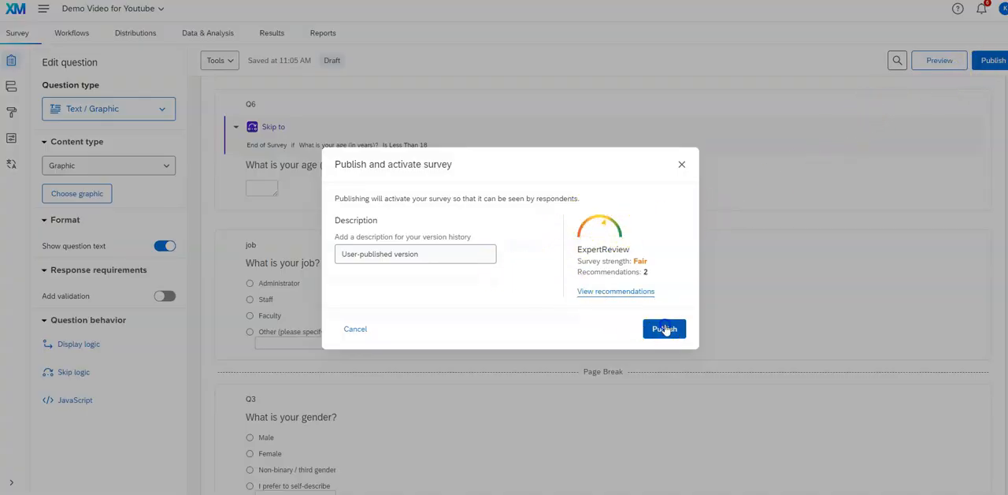
left_click(665, 327)
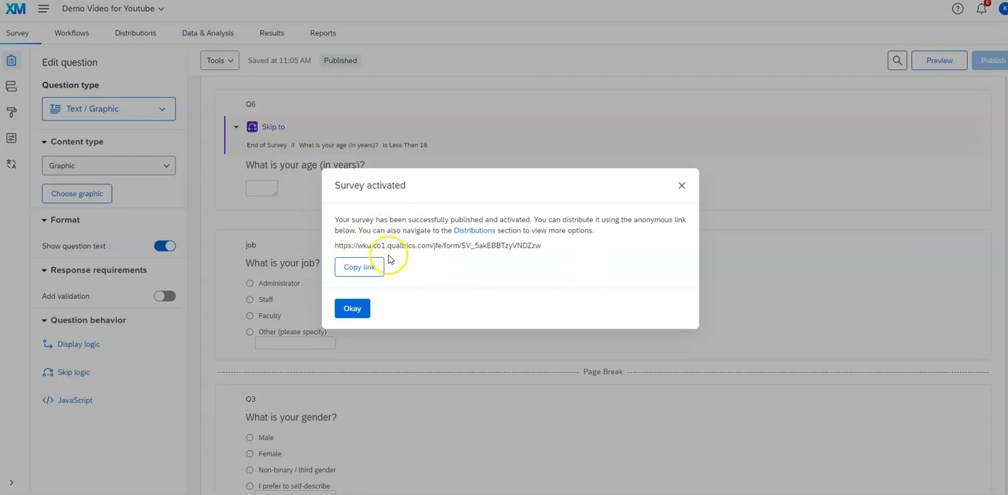
mouse_move(548, 249)
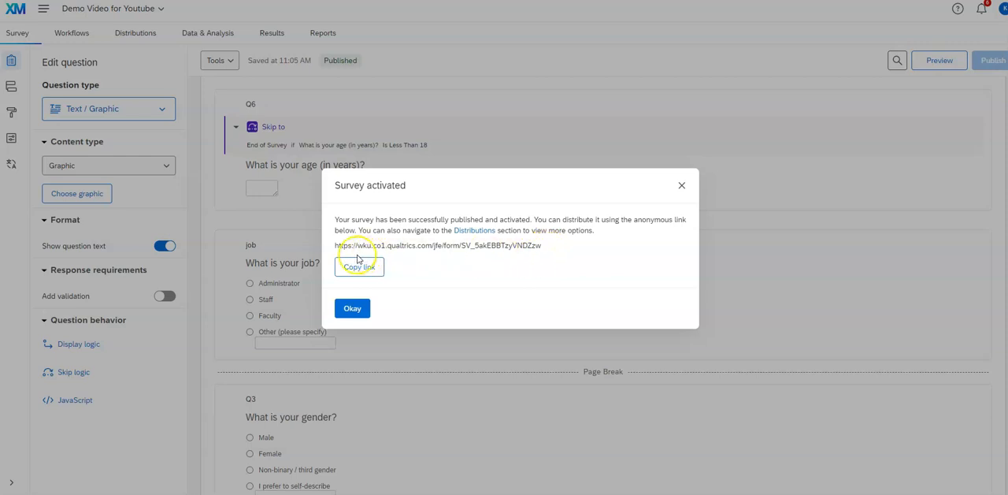
mouse_move(551, 250)
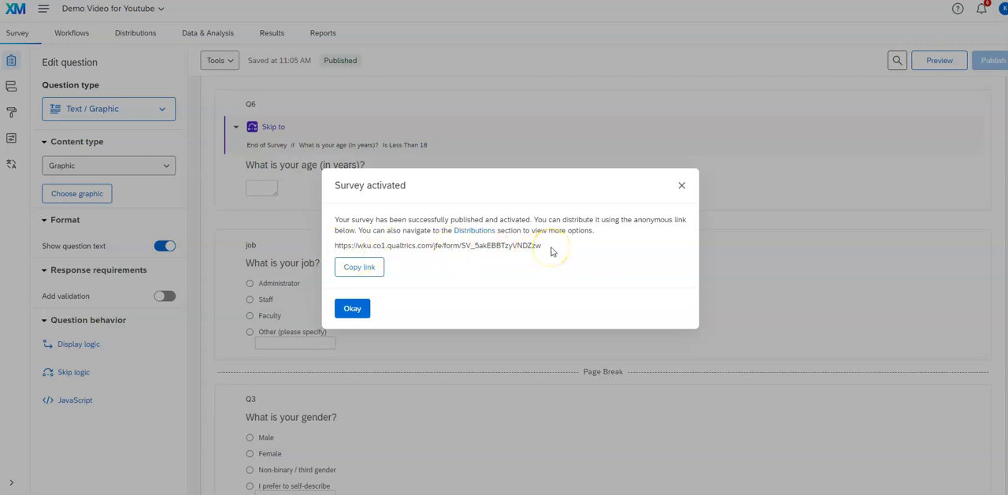
mouse_move(551, 265)
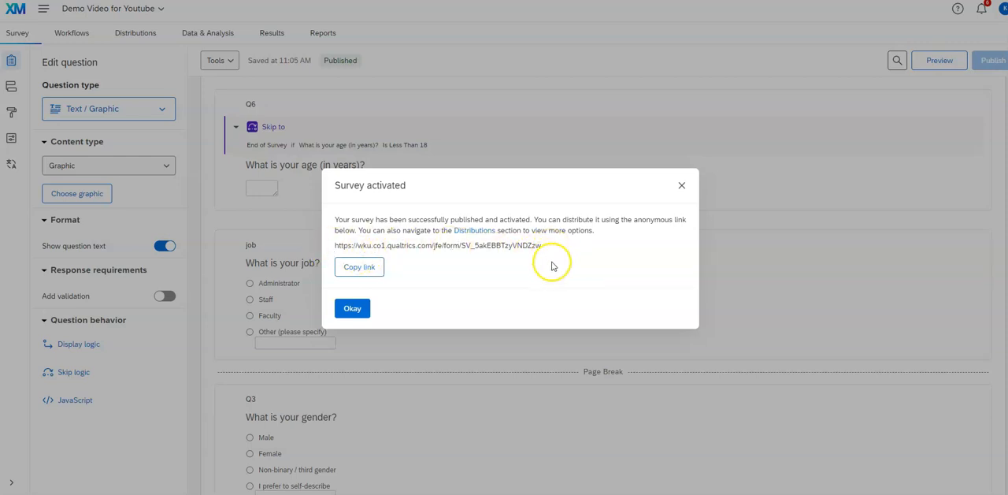
mouse_move(554, 271)
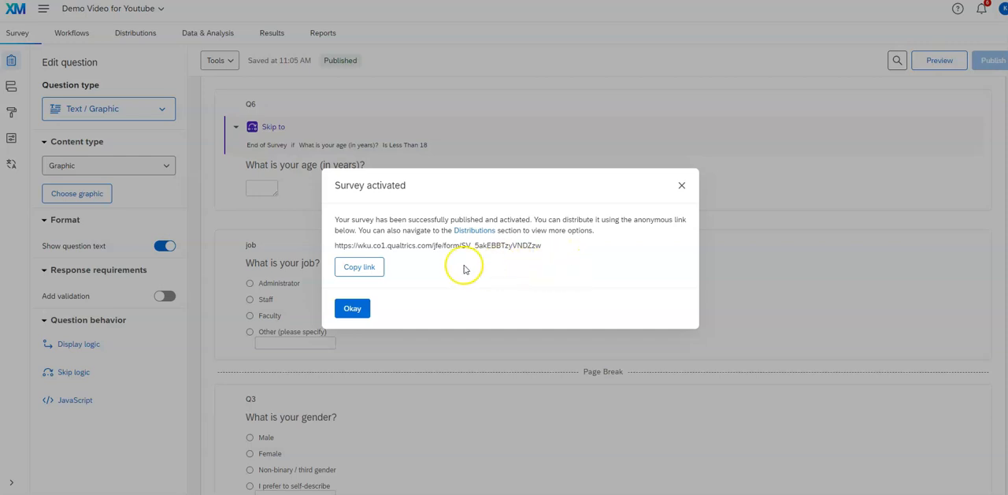
mouse_move(535, 262)
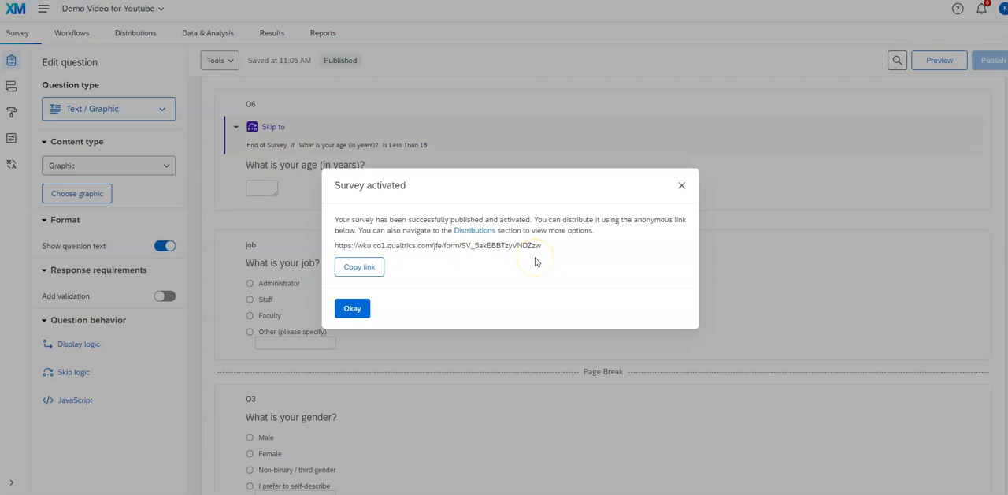
mouse_move(466, 274)
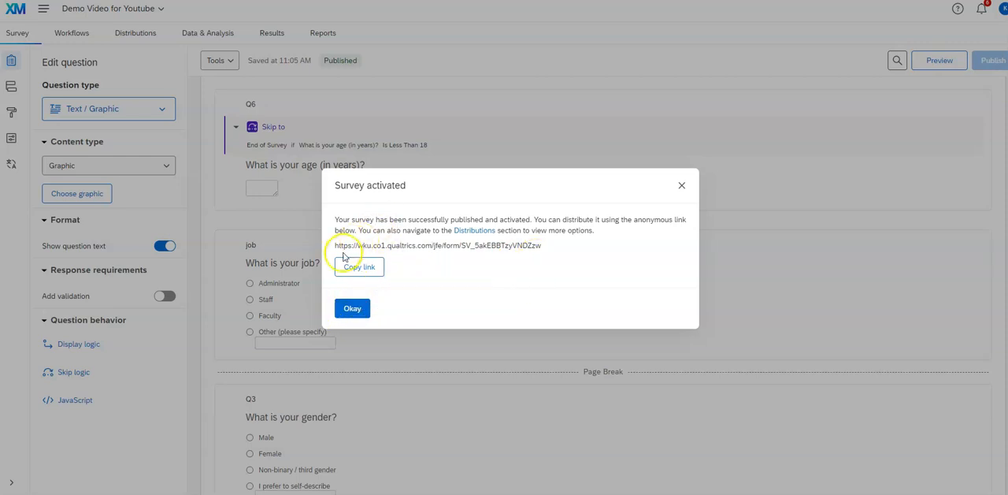
mouse_move(545, 265)
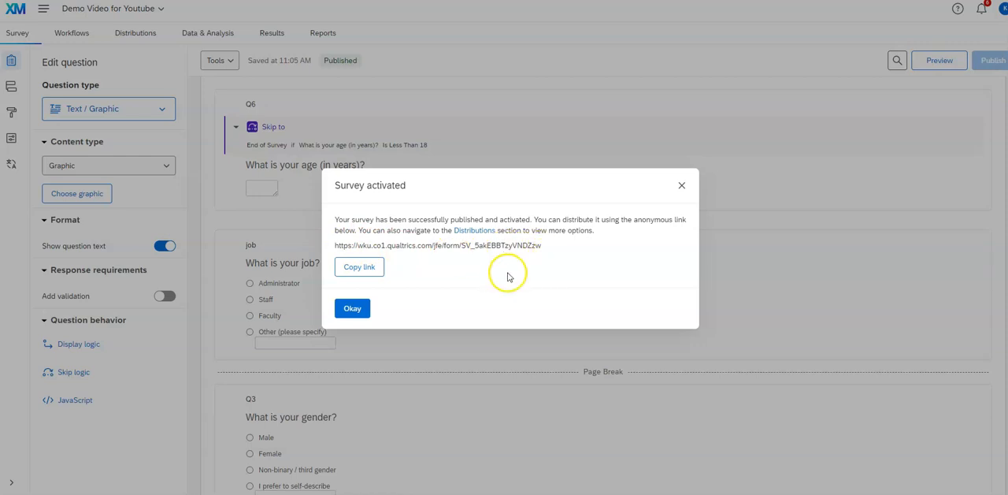
mouse_move(447, 280)
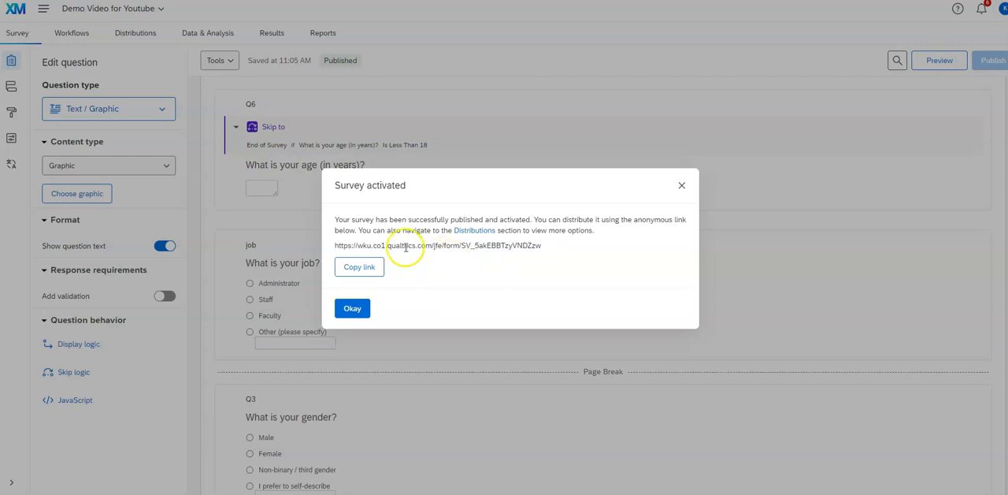
mouse_move(548, 284)
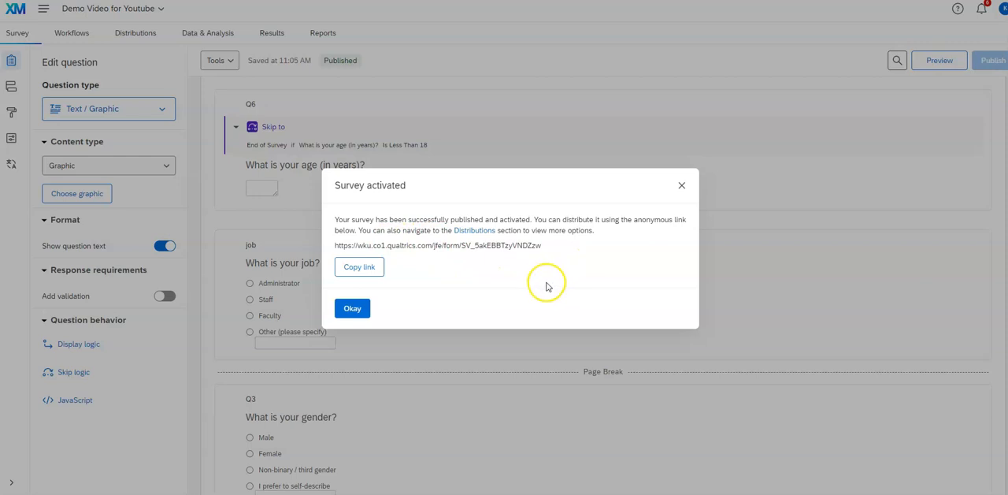
mouse_move(447, 303)
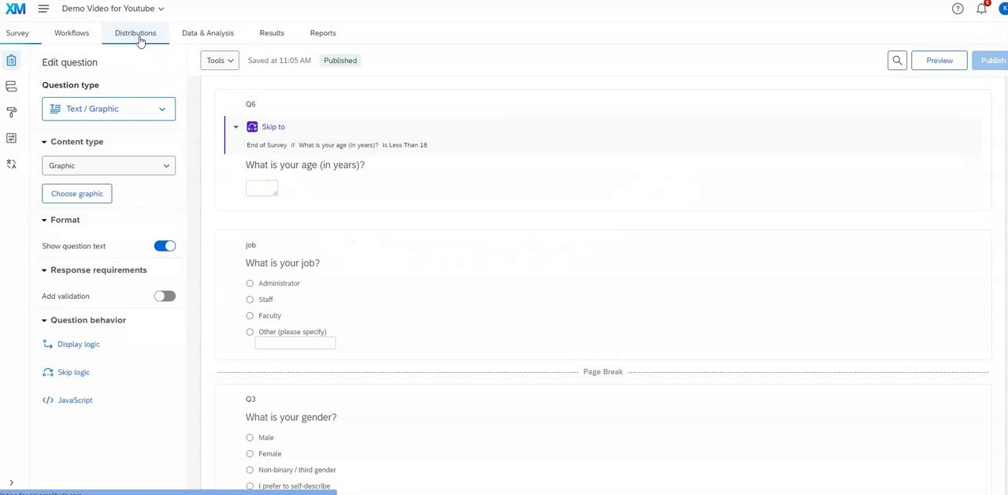
From Distributions, choose to generate a trackable link for each contact
left_click(136, 31)
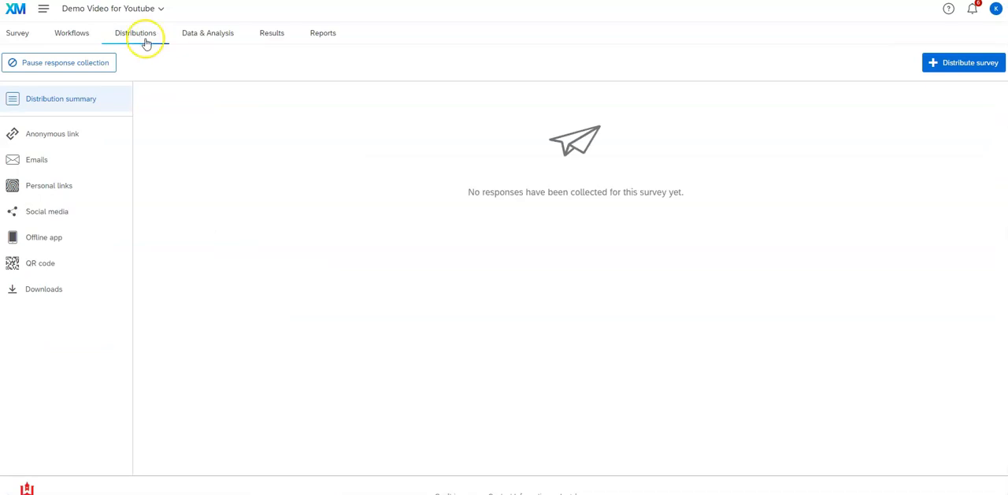
mouse_move(309, 198)
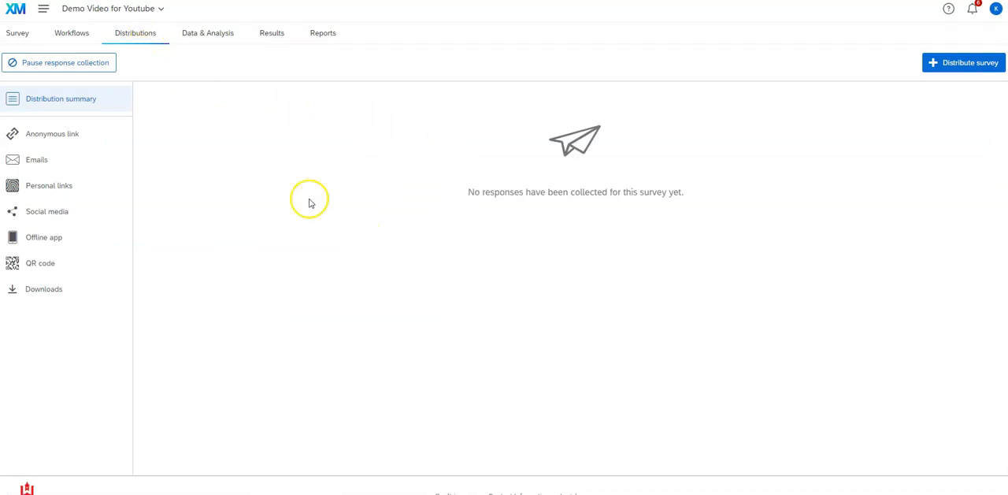
mouse_move(44, 322)
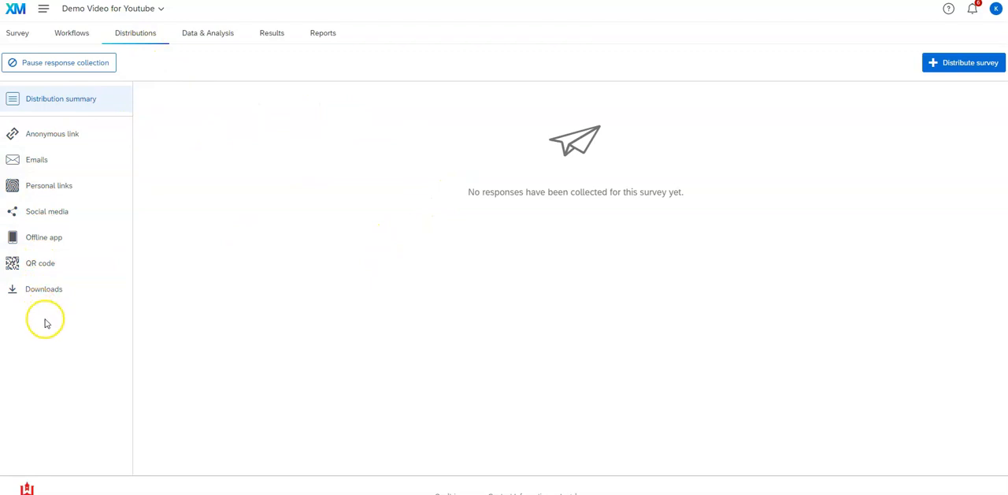
left_click(964, 63)
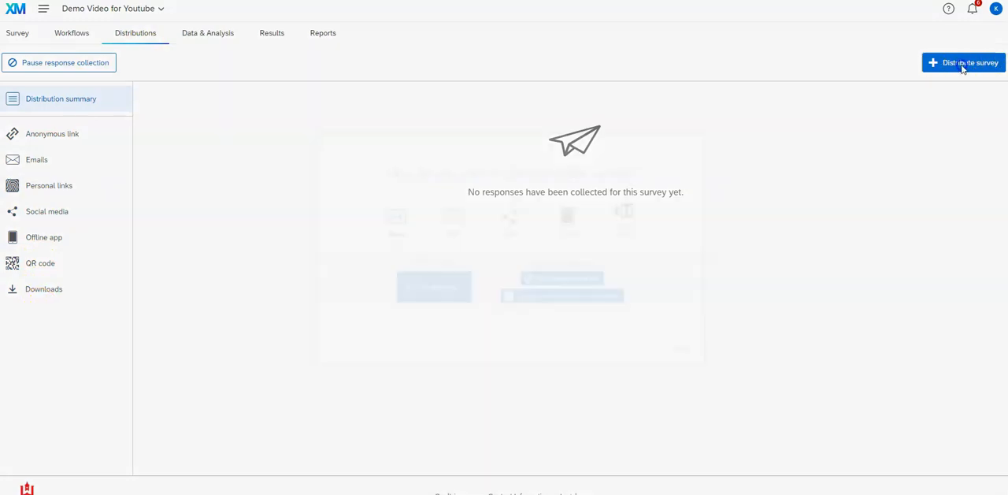
left_click(964, 63)
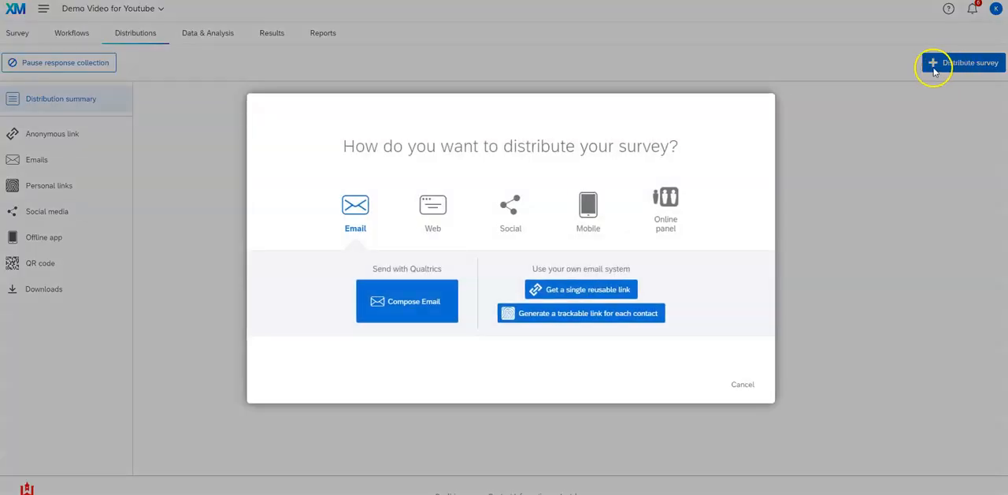
mouse_move(471, 257)
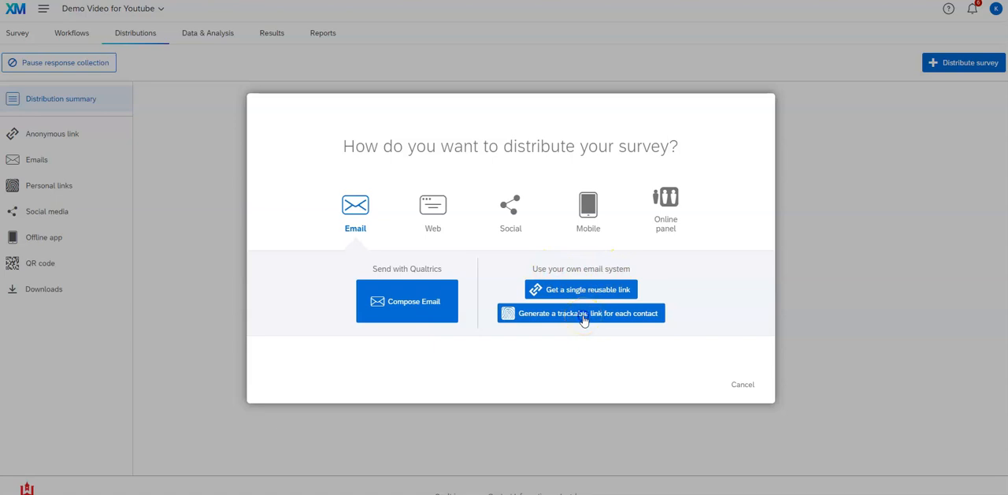
left_click(580, 312)
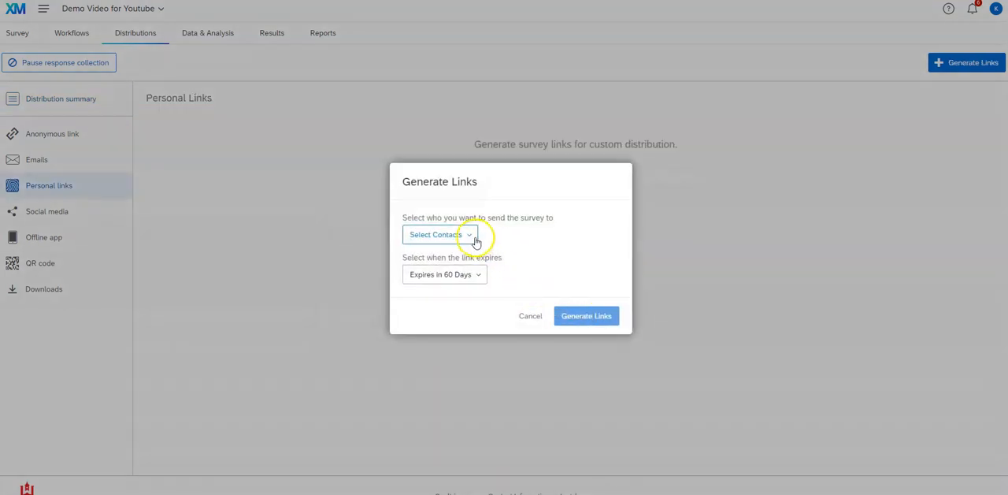
left_click(438, 233)
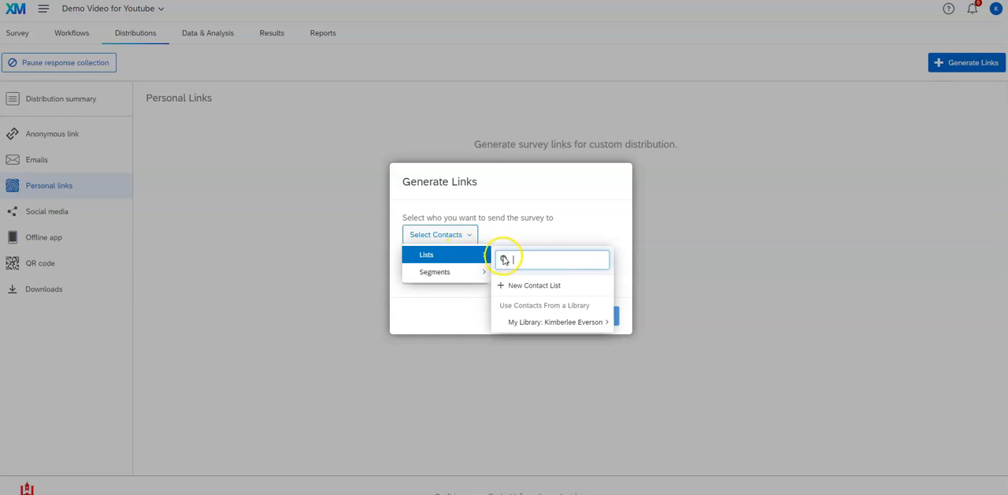
left_click(534, 284)
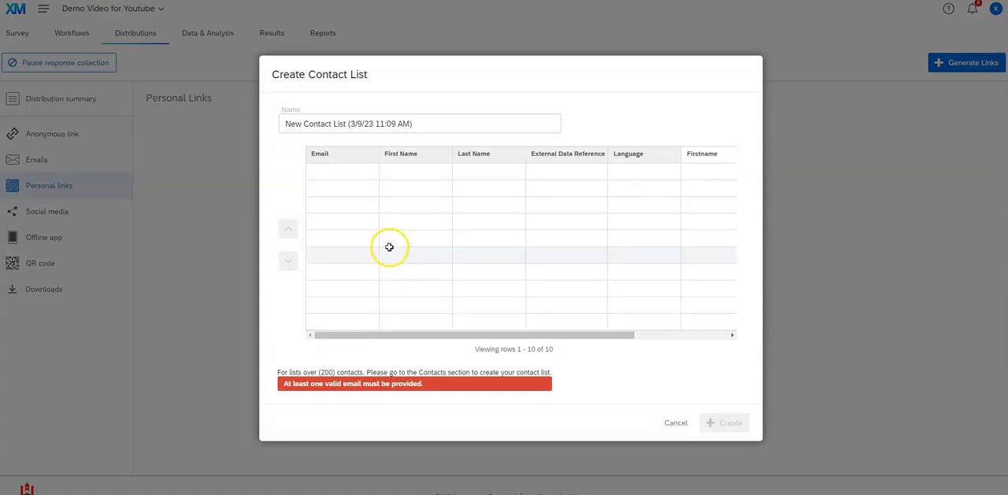
mouse_move(377, 307)
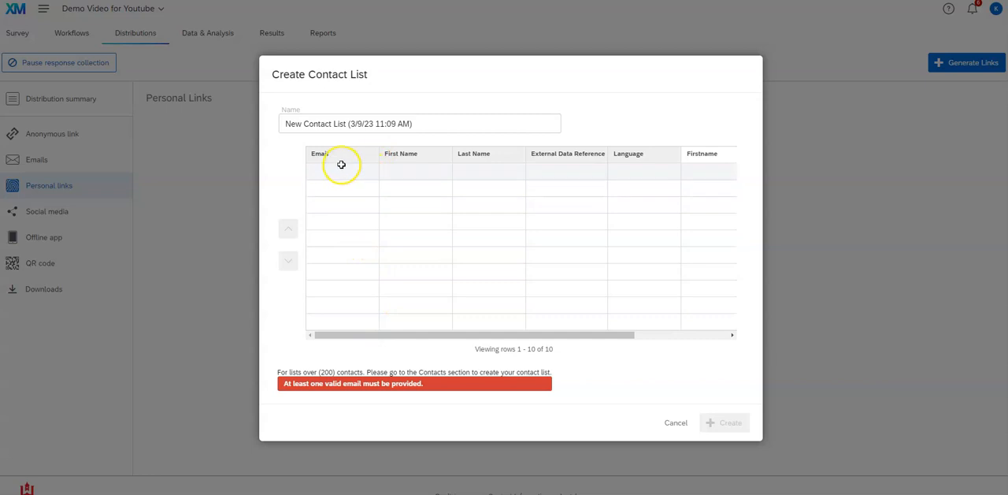
mouse_move(344, 318)
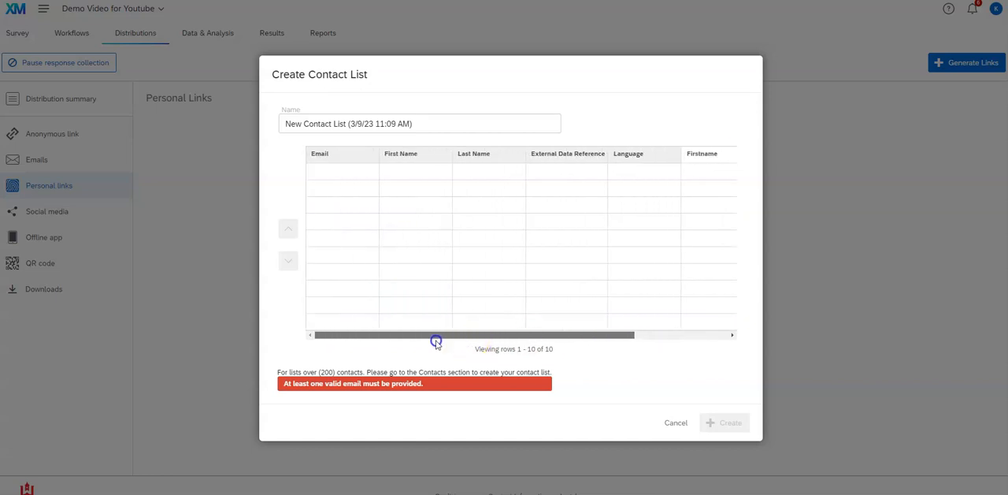
left_click_drag(434, 334, 586, 334)
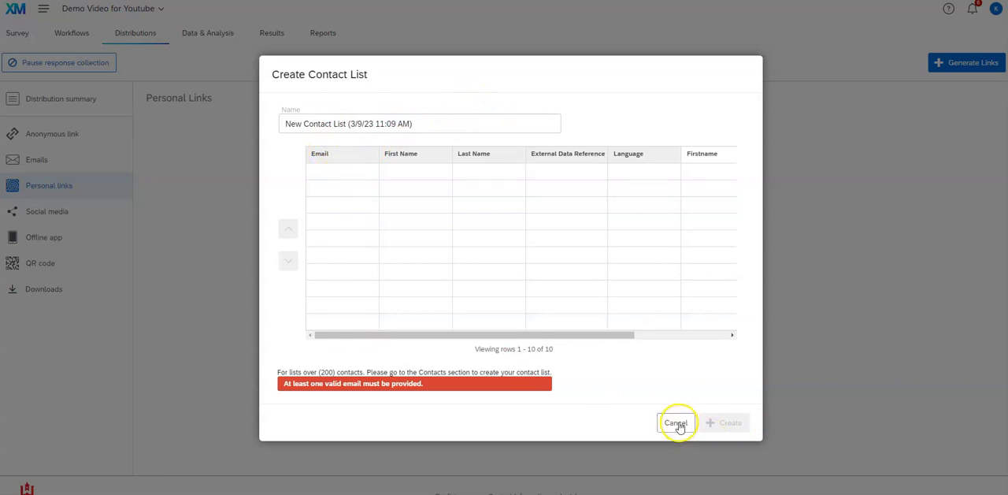
mouse_move(520, 343)
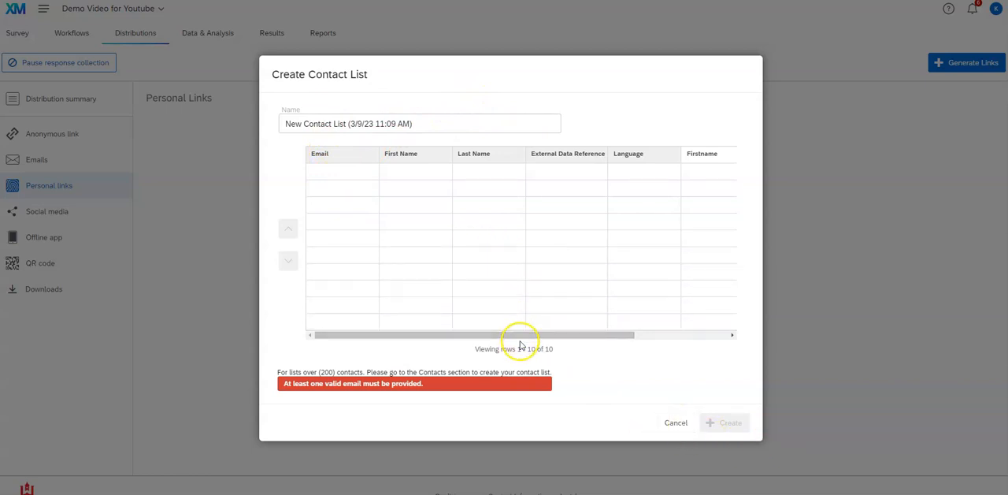
left_click_drag(519, 334, 646, 333)
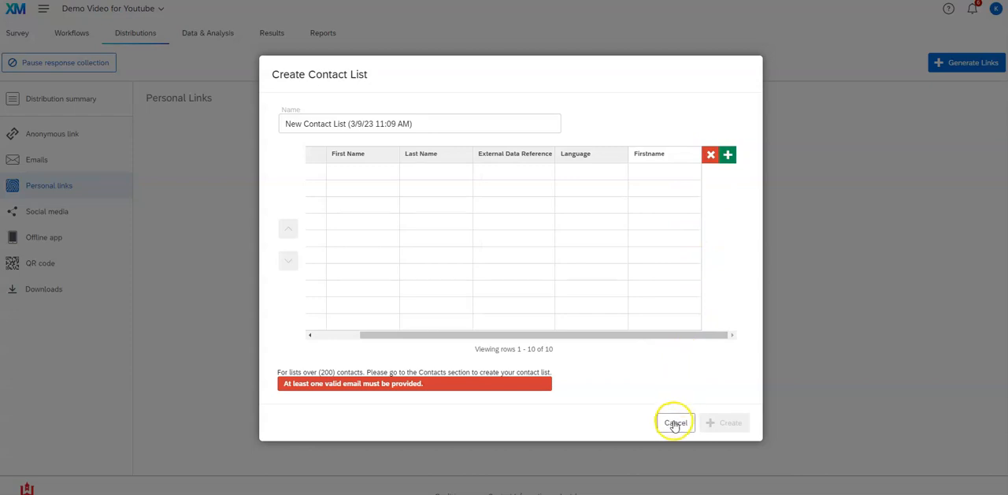
Cancel the new contact list and dismiss the contact selection without choosing any
left_click(676, 422)
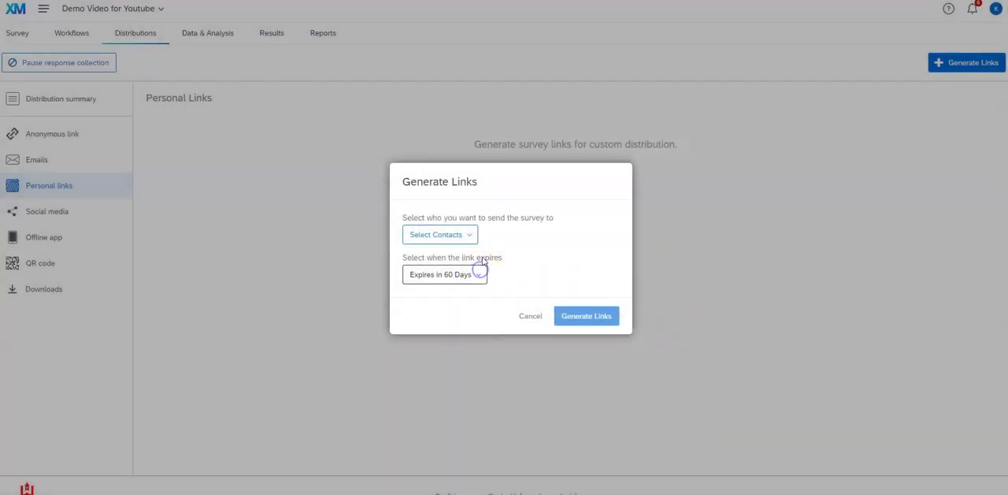
left_click(440, 234)
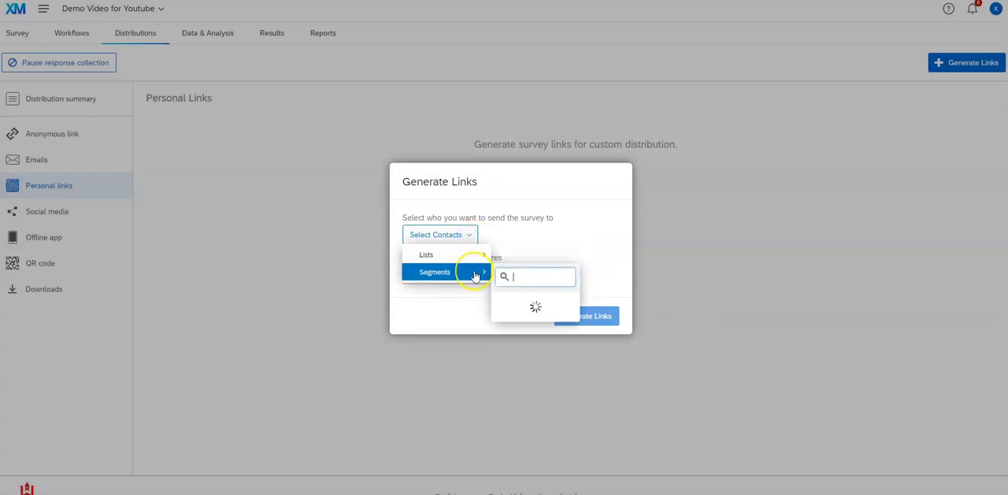
left_click(426, 254)
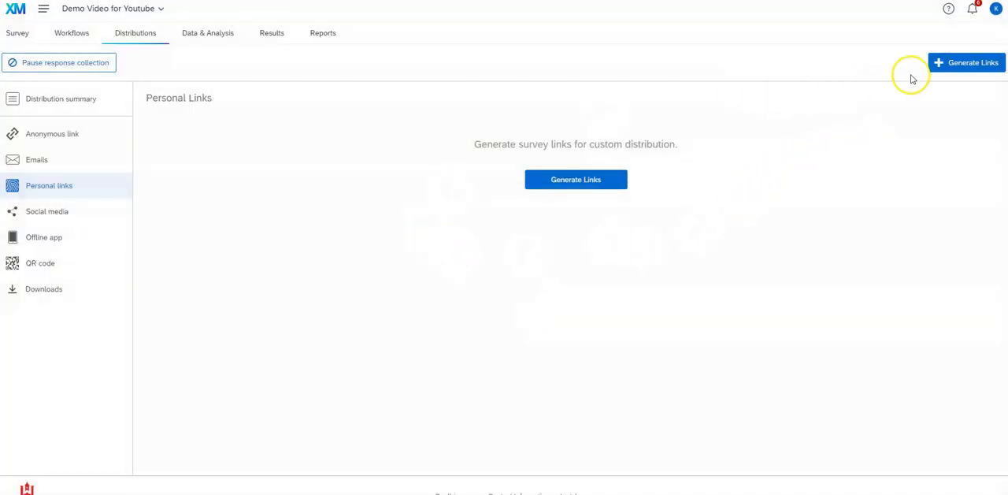
Reopen and cancel the Generate Links dialog twice, staying on the empty Personal Links page
left_click(968, 63)
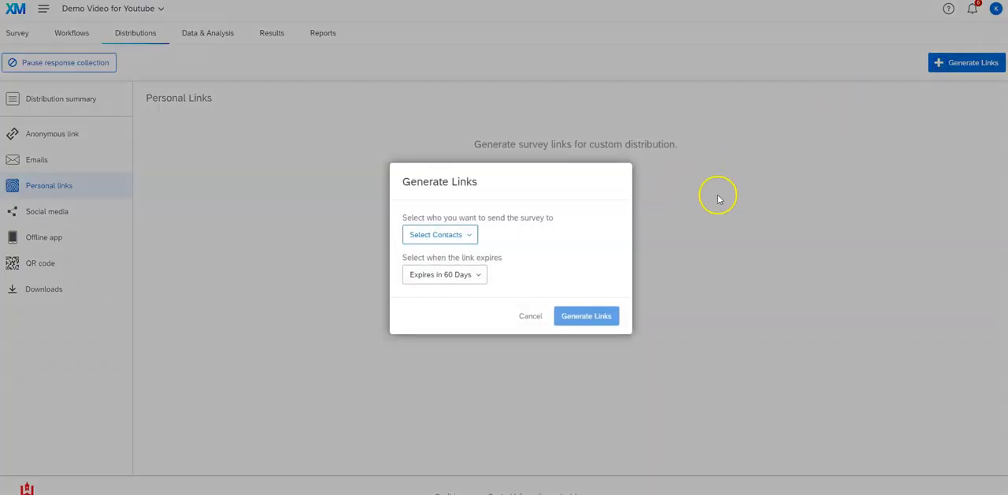
left_click(529, 315)
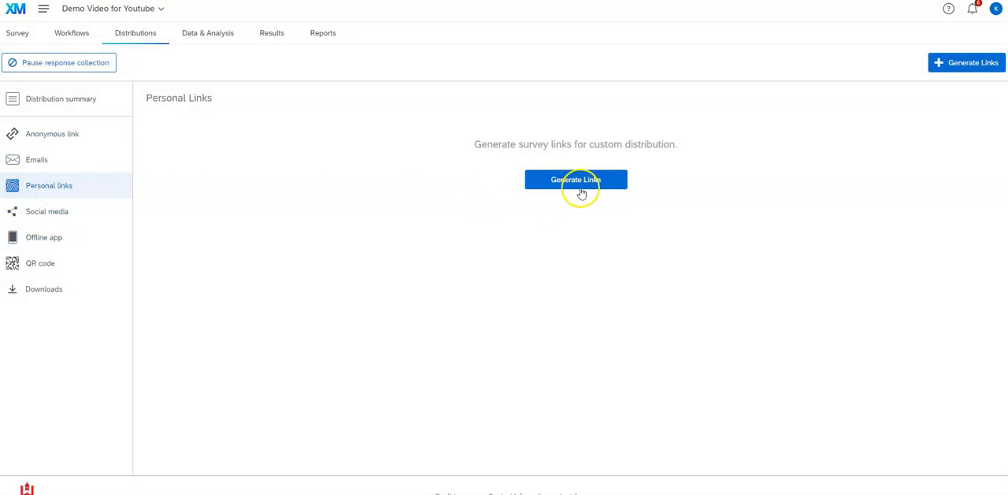
left_click(576, 180)
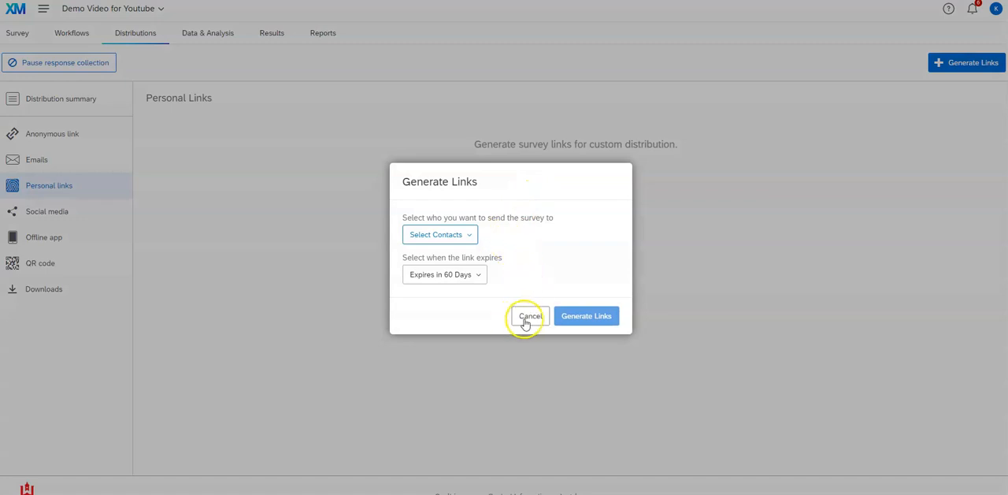
left_click(530, 315)
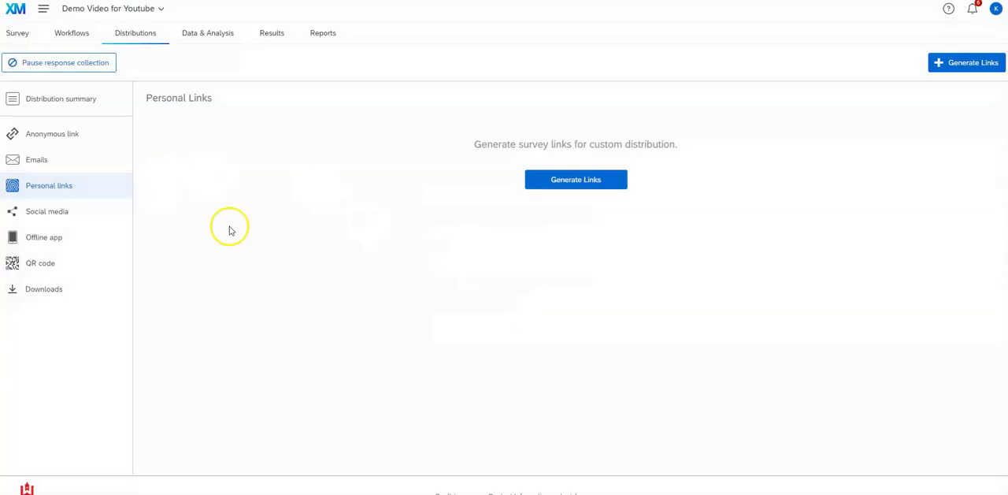
mouse_move(151, 183)
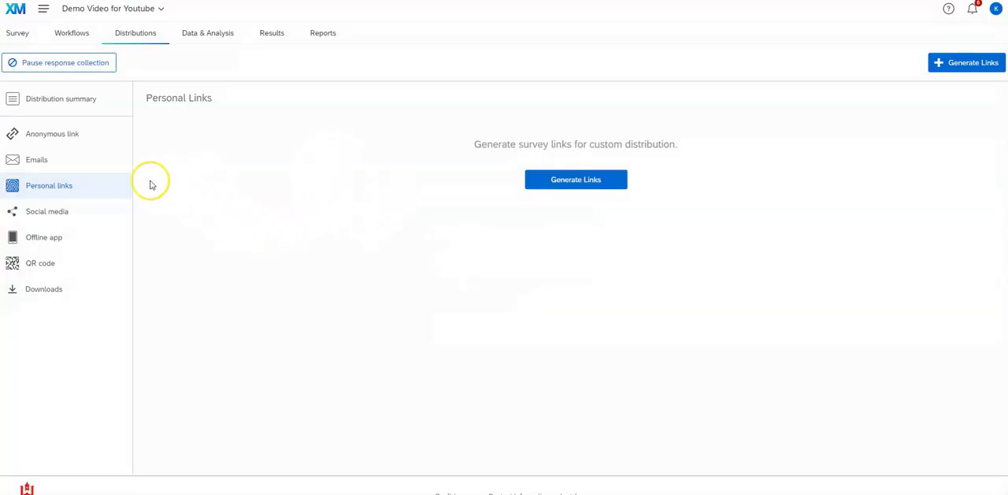
left_click(52, 133)
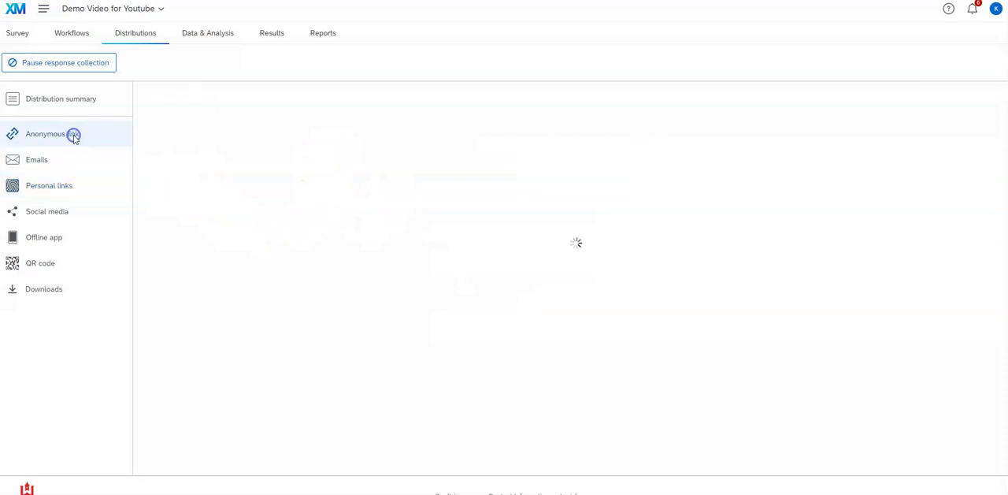
left_click(44, 133)
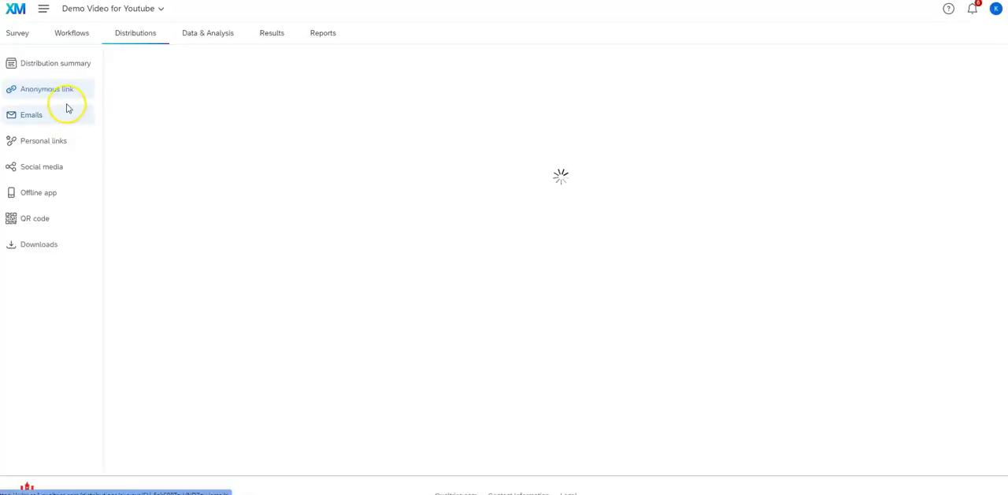
left_click(48, 88)
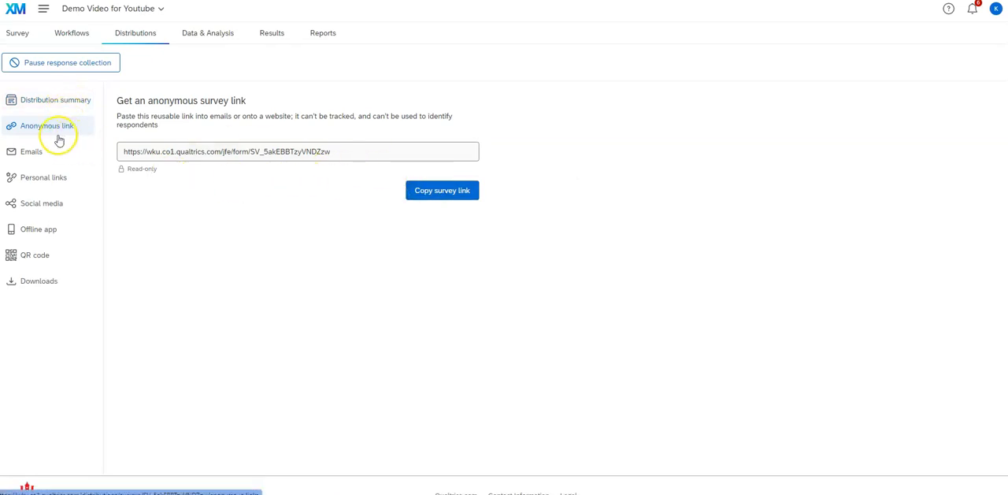
left_click(45, 176)
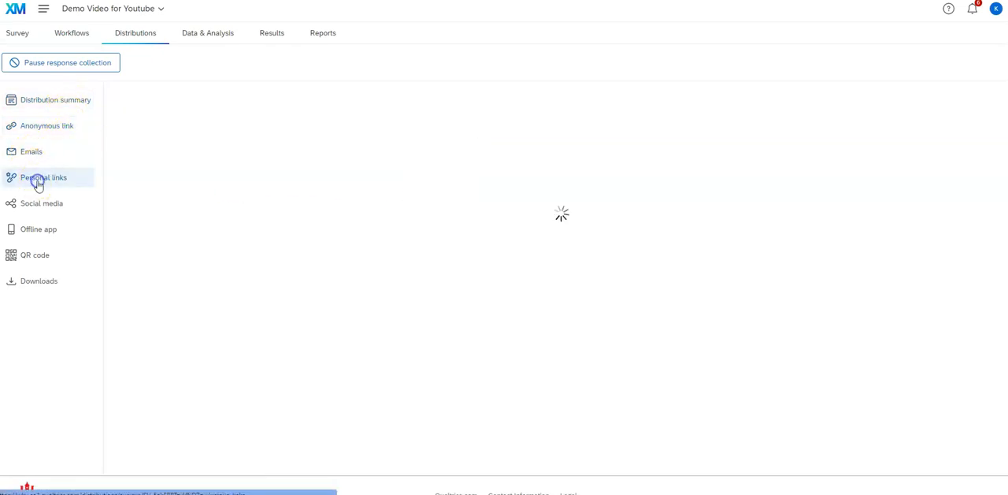
left_click(45, 176)
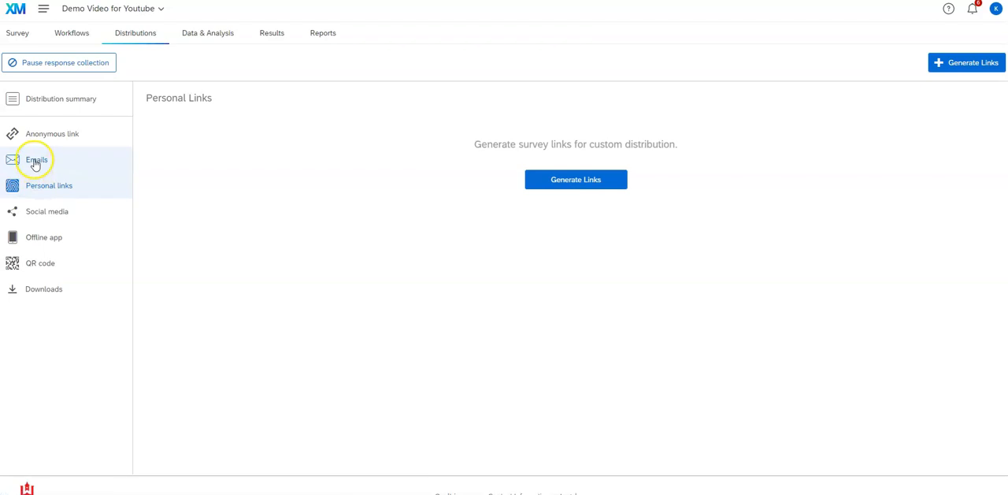
Go to the Emails distribution page and start composing a survey email
left_click(36, 159)
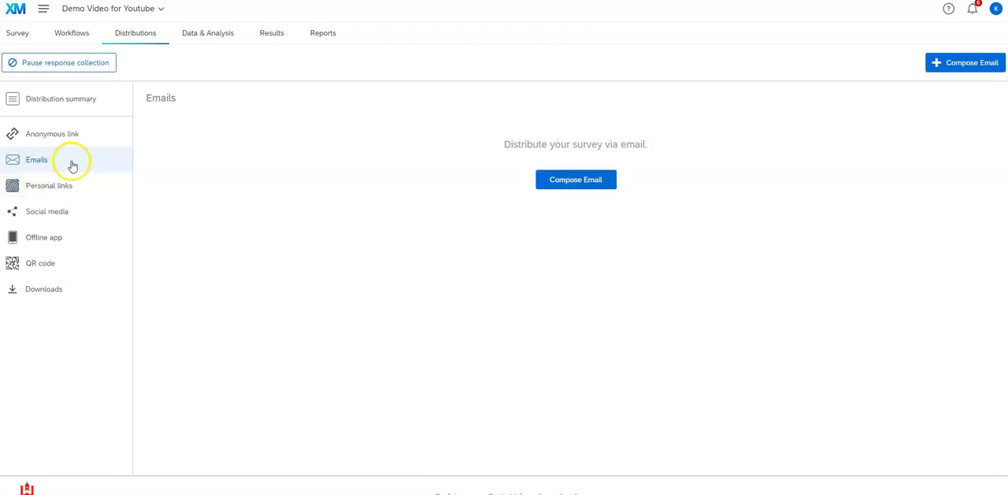
mouse_move(92, 167)
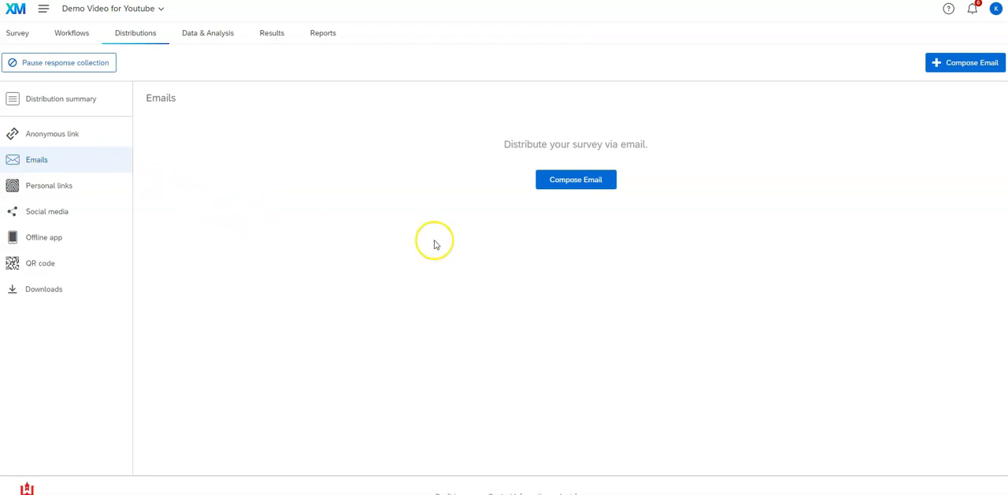
mouse_move(558, 285)
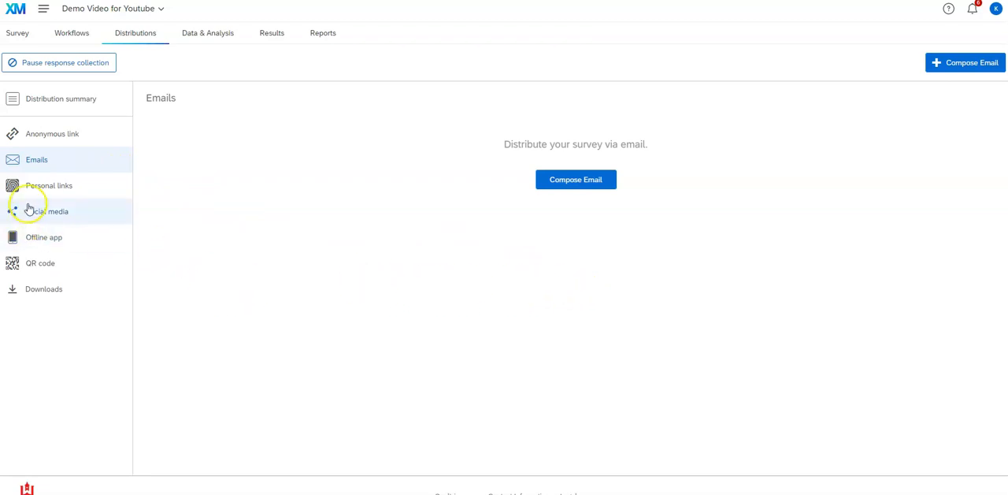
mouse_move(539, 243)
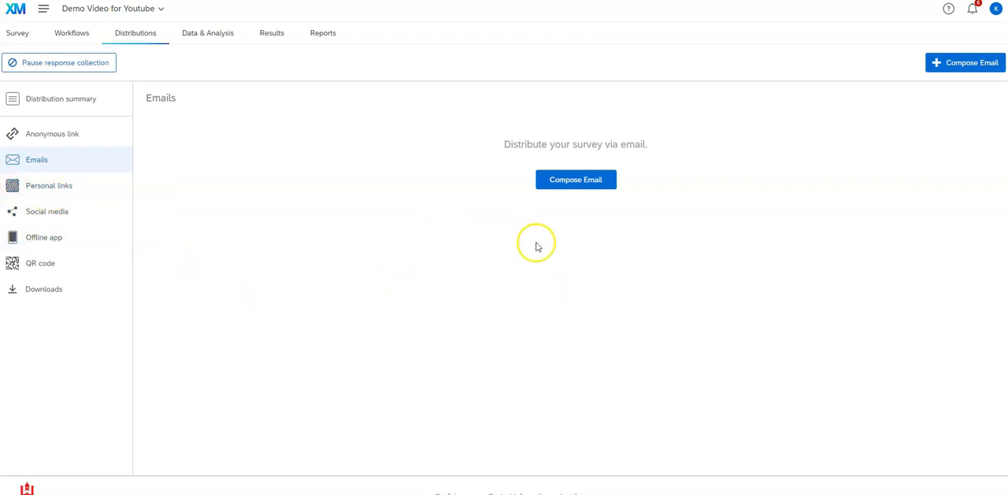
left_click(575, 178)
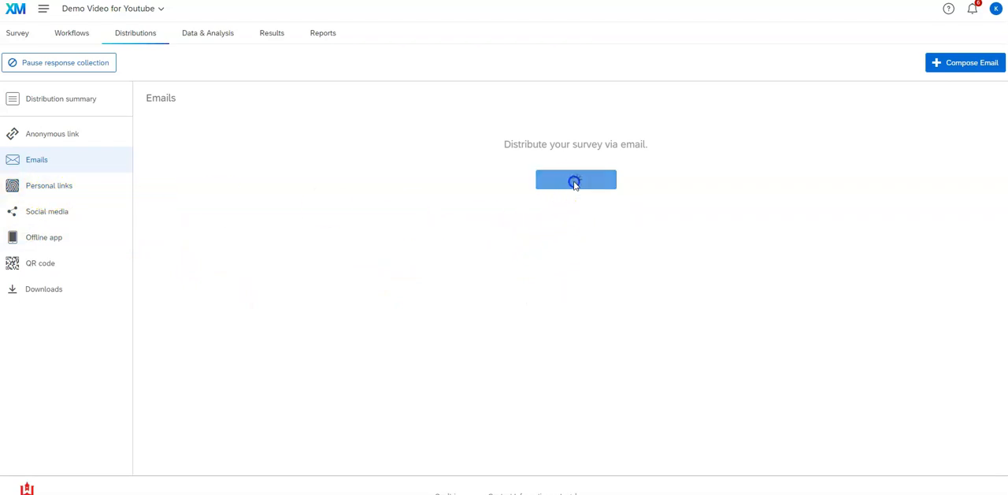
In Compose Email, set the send timing to 'Send in 8 hours' instead of 1 hour
left_click(575, 180)
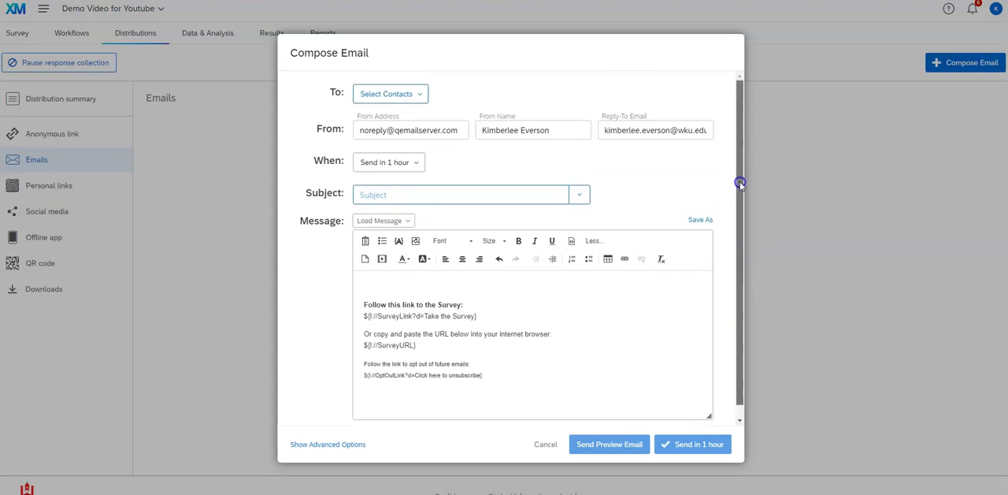
mouse_move(702, 175)
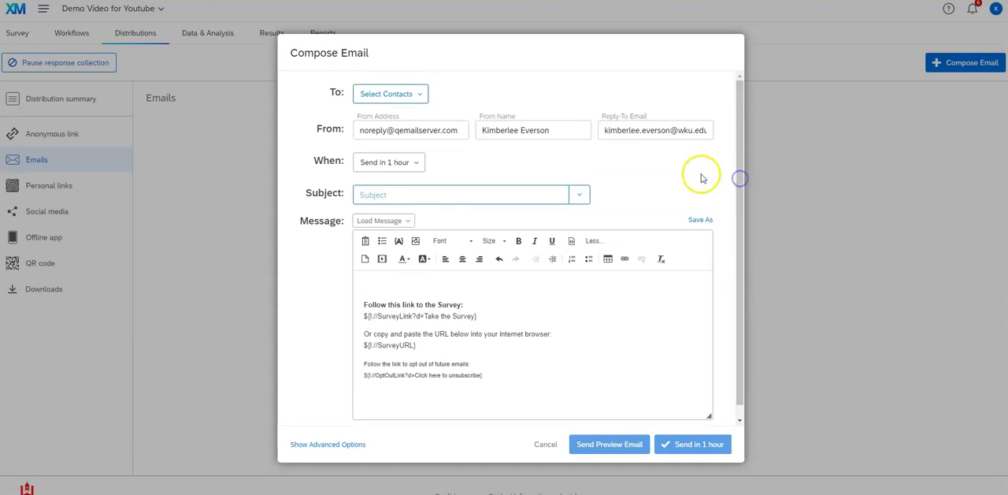
mouse_move(445, 119)
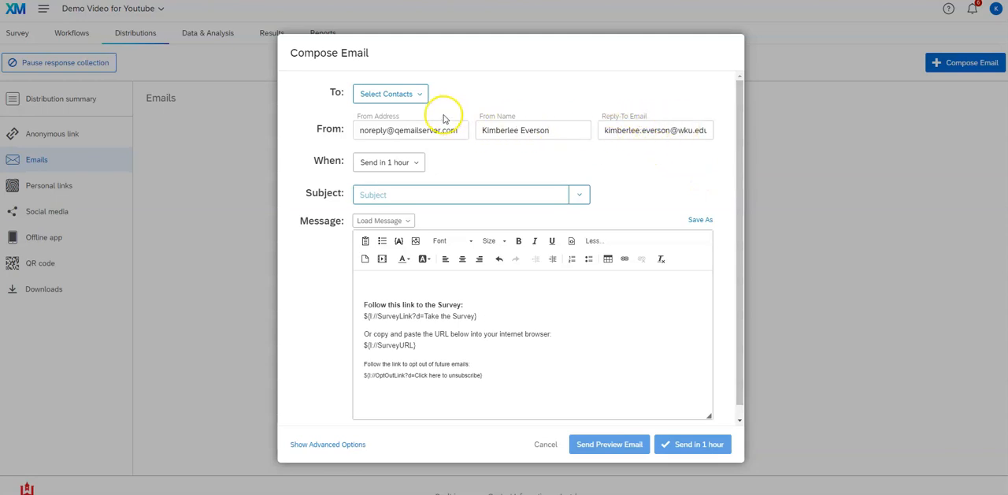
left_click(390, 93)
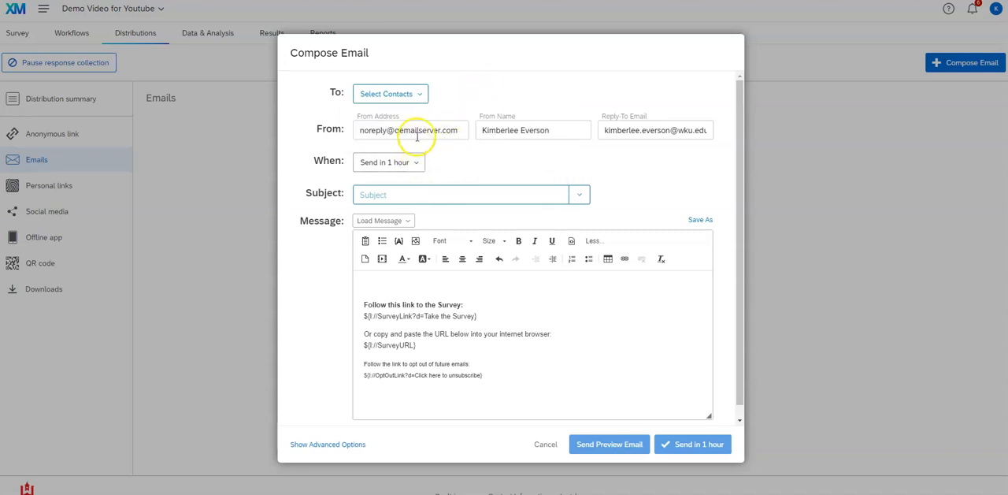
left_click(387, 162)
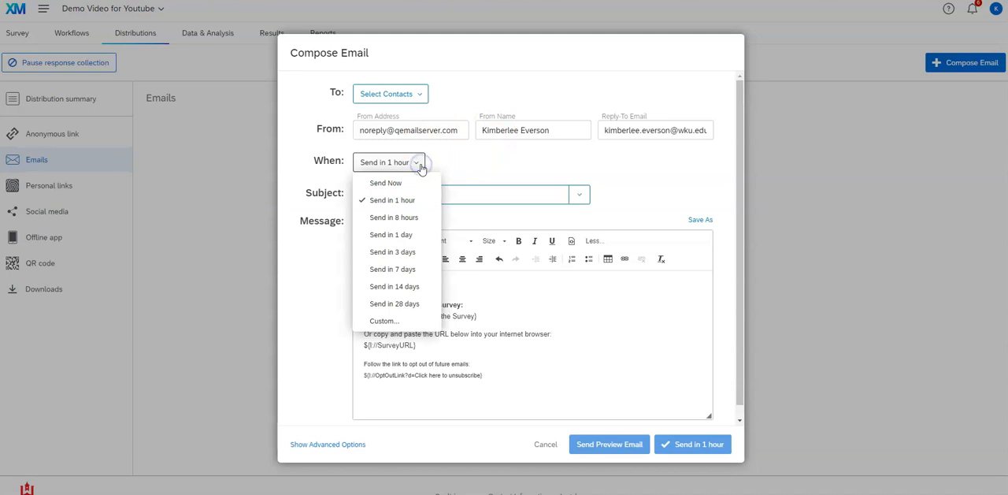
mouse_move(393, 303)
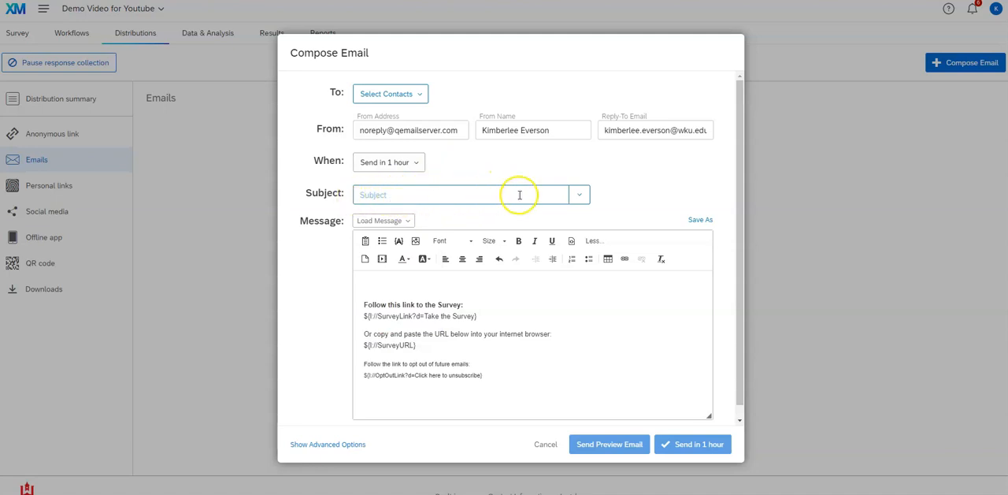
mouse_move(372, 283)
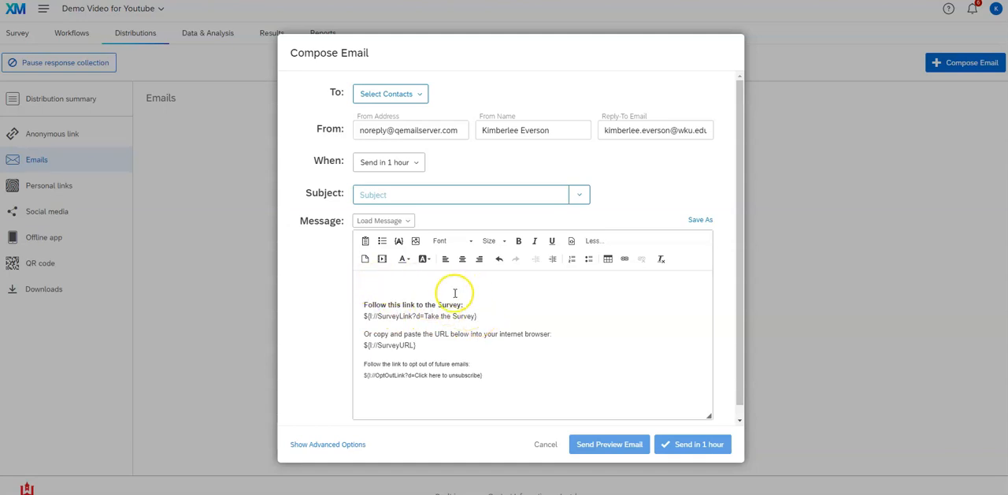
mouse_move(504, 352)
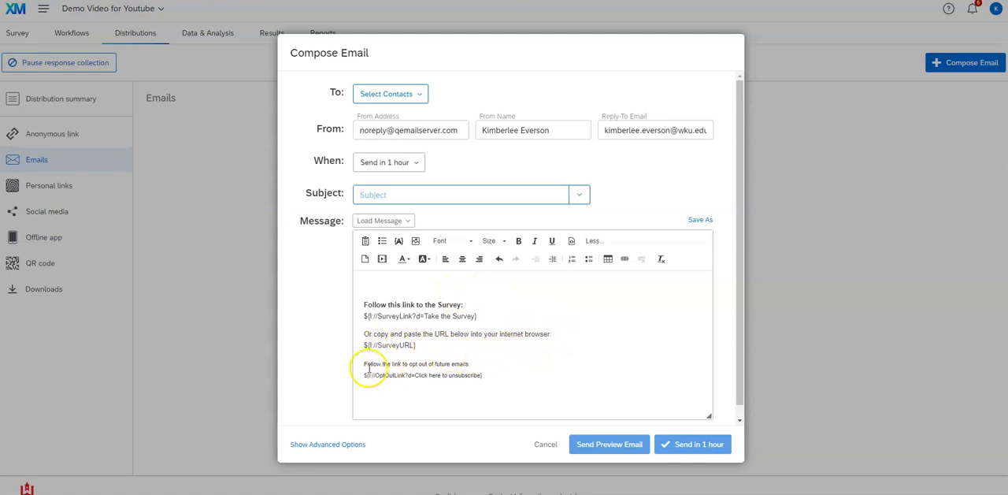
mouse_move(622, 410)
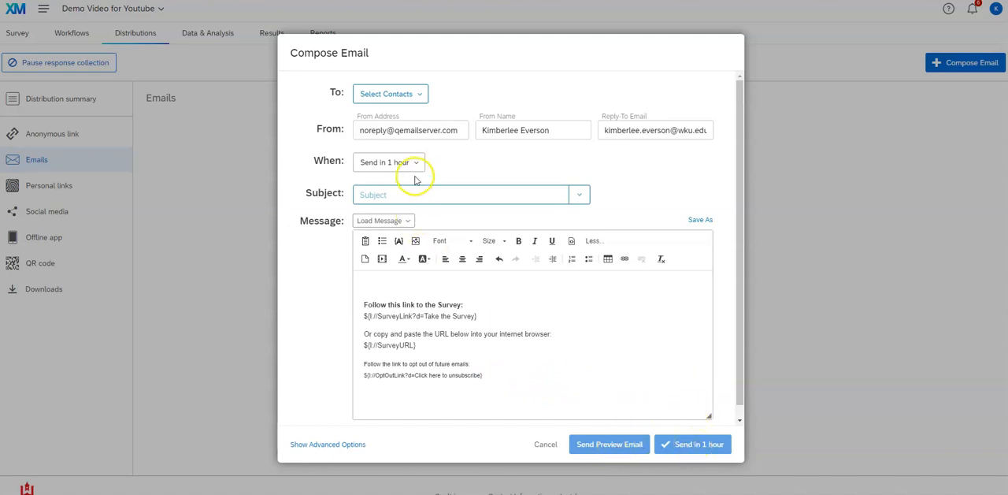
left_click(387, 162)
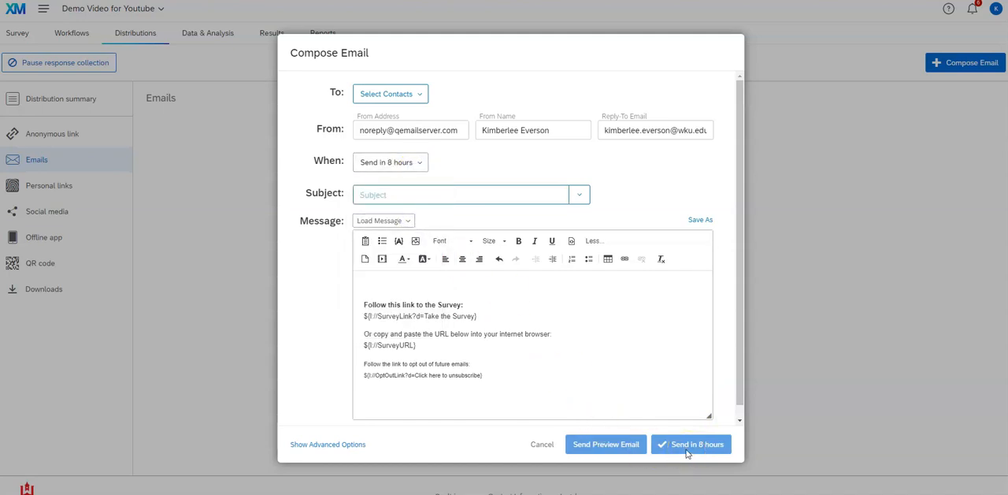
mouse_move(700, 221)
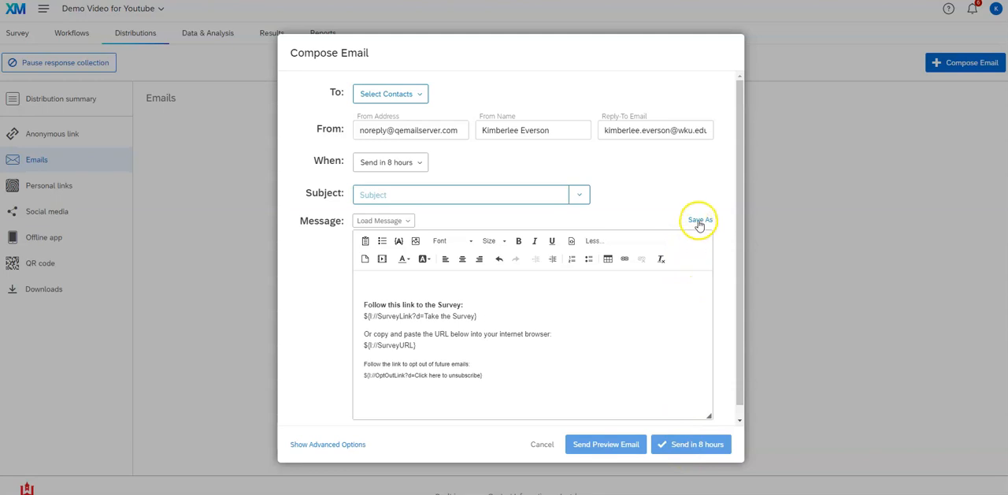
left_click(384, 221)
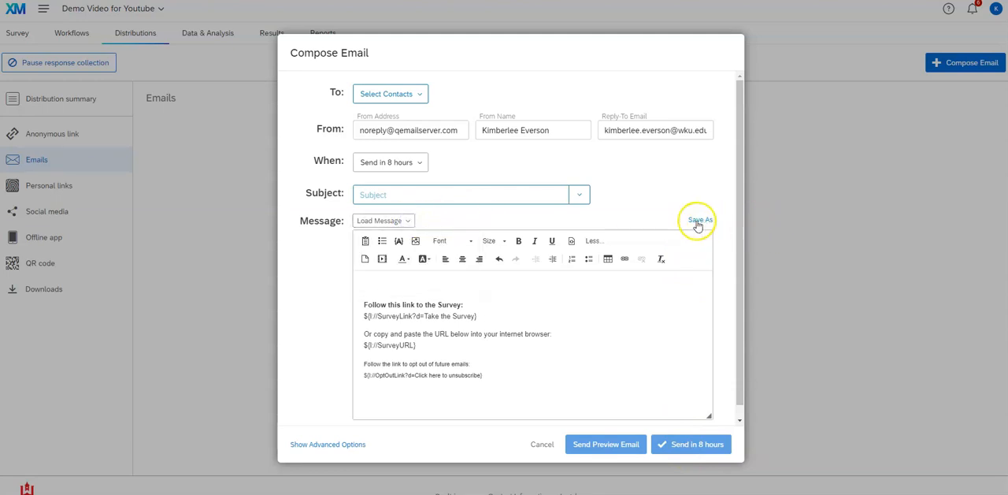
left_click(700, 221)
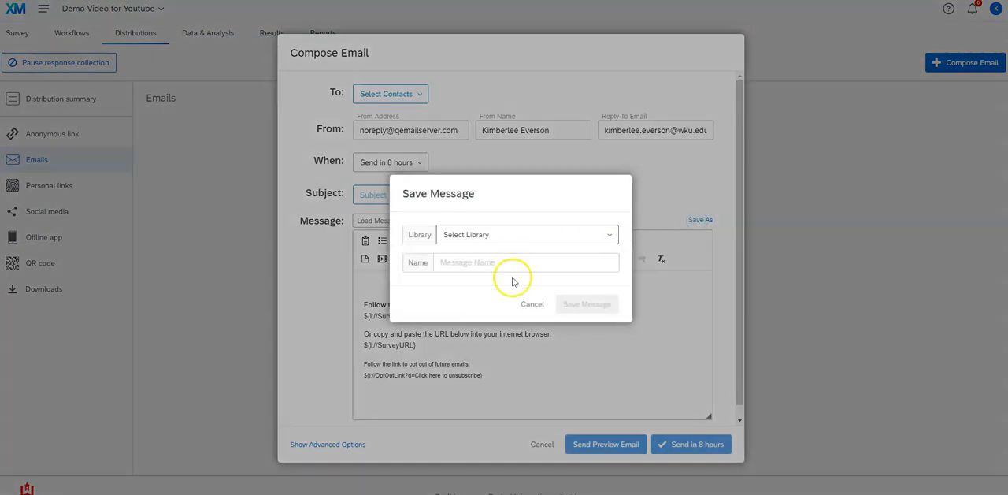
left_click(532, 305)
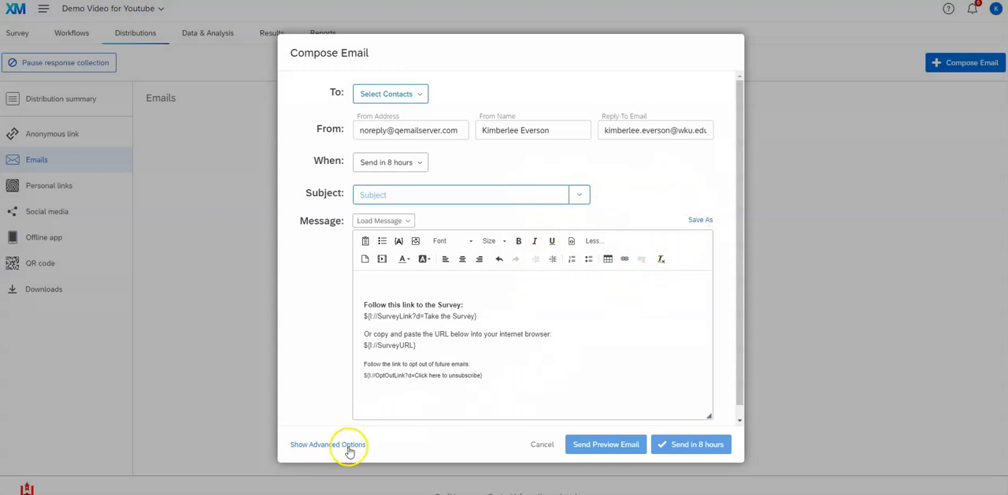
Review advanced options keeping the Individual link type, then discard the email draft
left_click(328, 444)
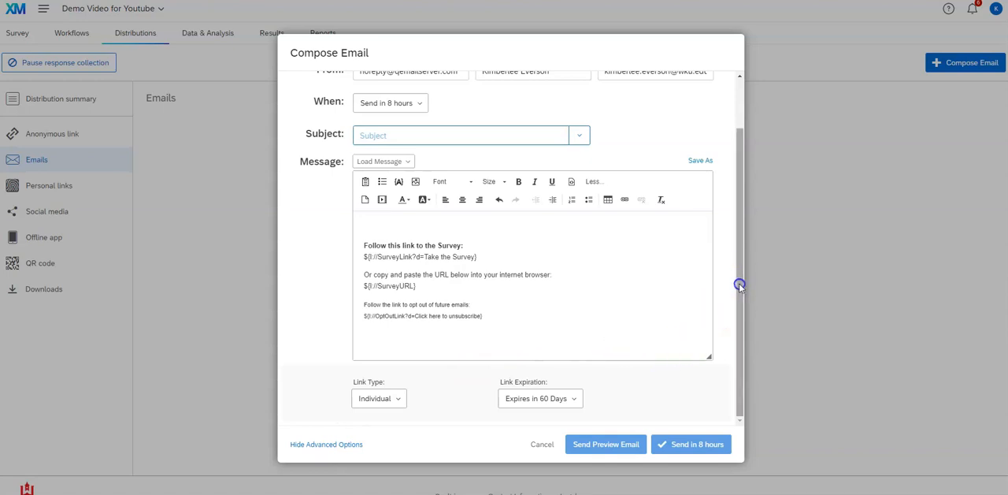
left_click(378, 397)
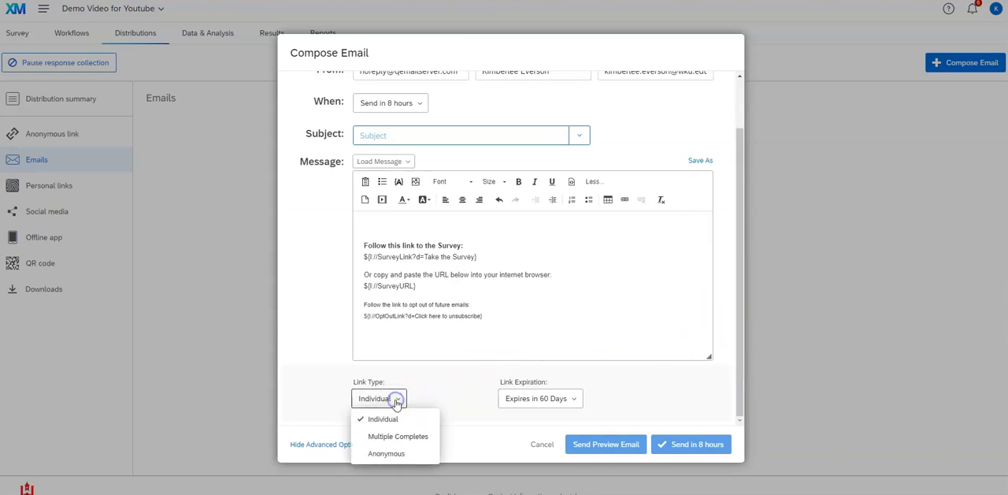
mouse_move(388, 454)
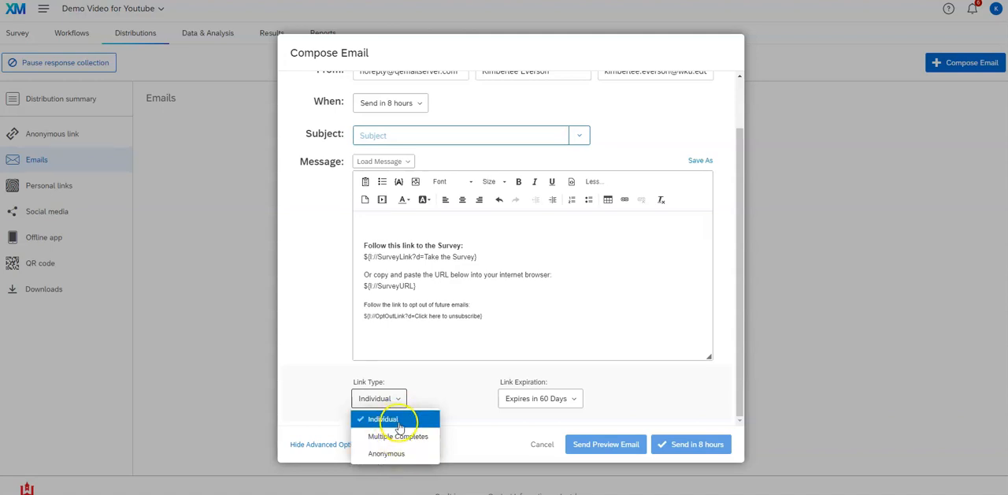
left_click(384, 419)
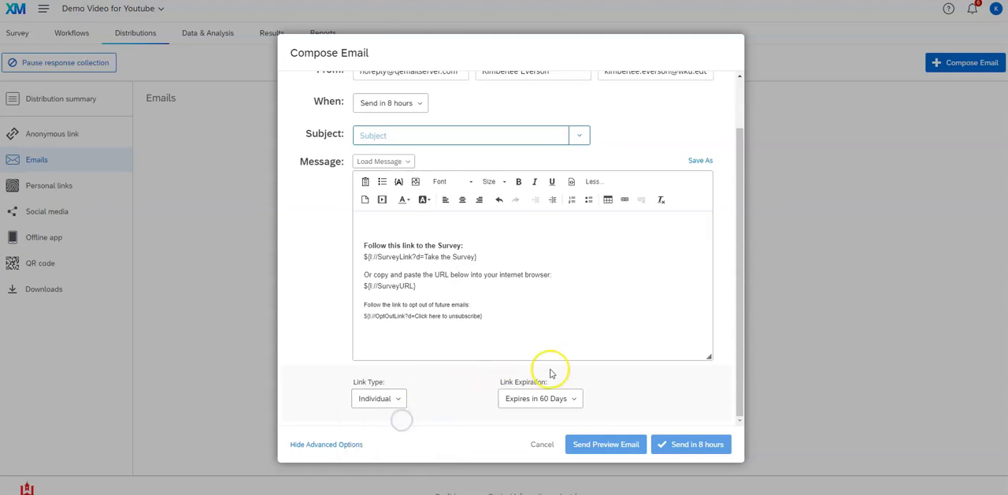
left_click(542, 444)
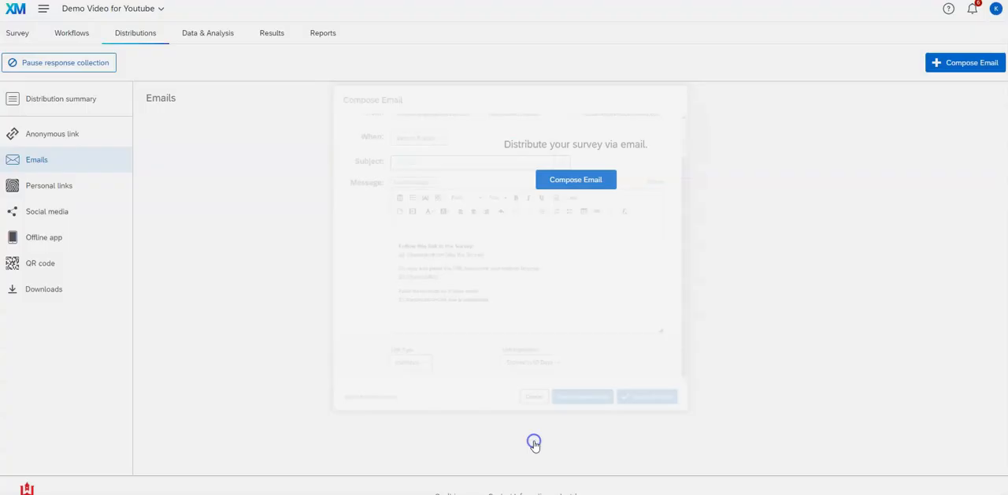
Go to Social media sharing and start tweeting the survey link, reaching the Twitter sign-in
left_click(534, 397)
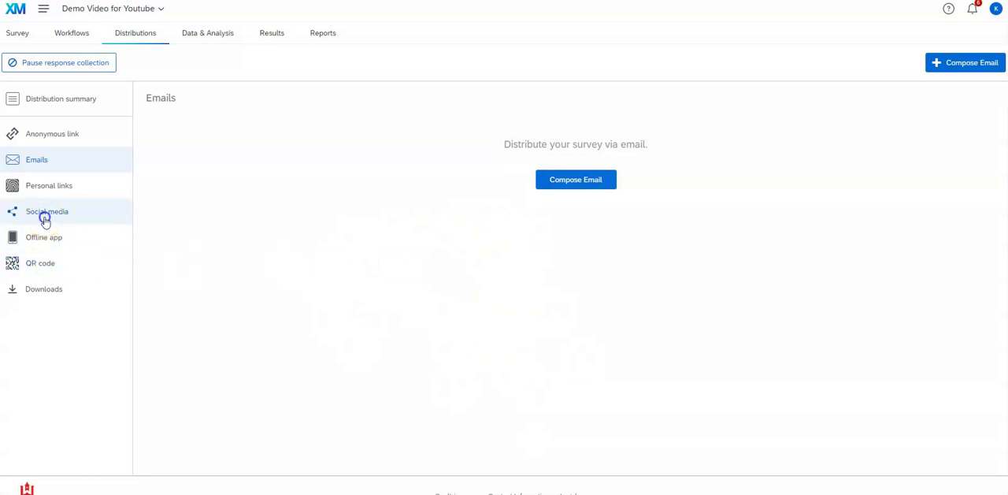
left_click(47, 211)
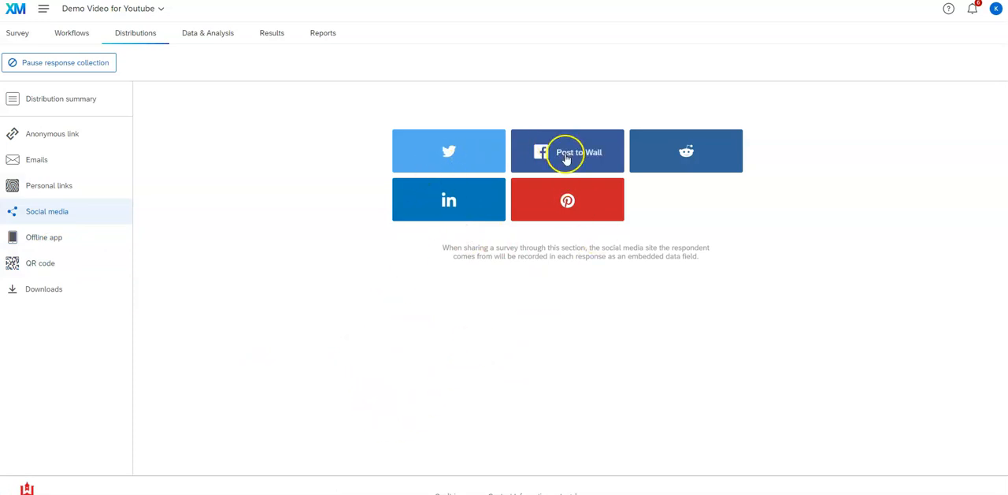
mouse_move(448, 152)
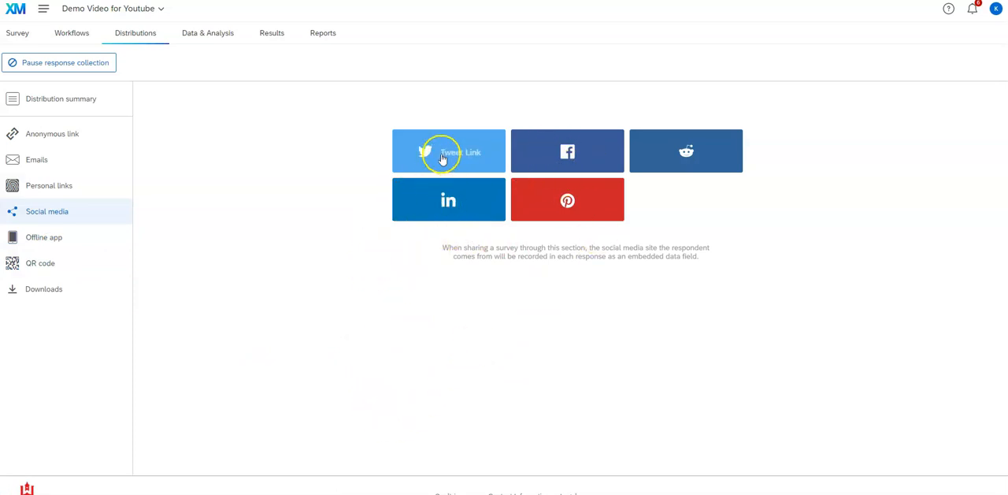
left_click(447, 152)
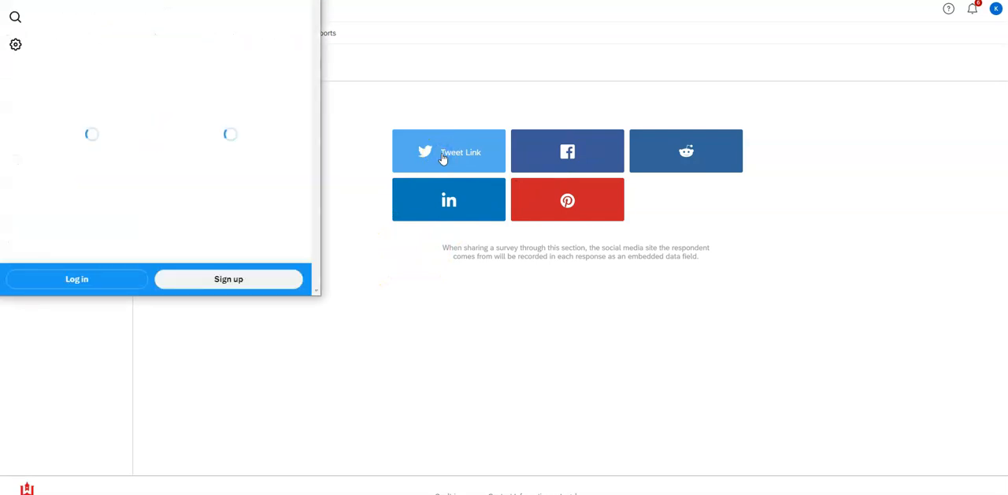
left_click(447, 151)
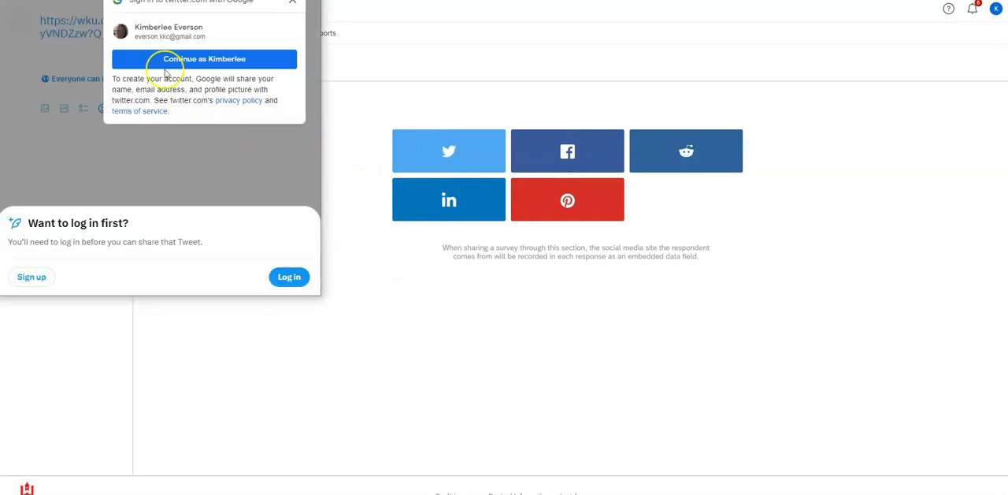
mouse_move(68, 109)
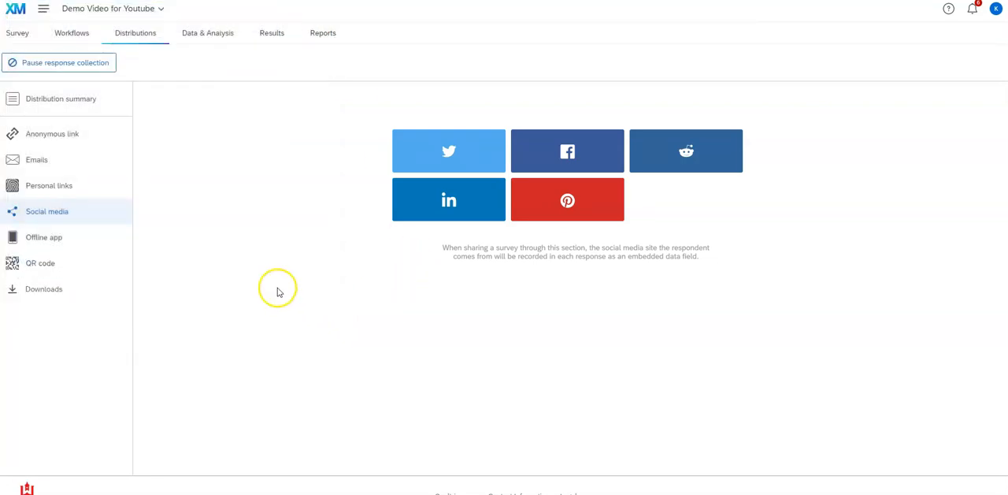
mouse_move(66, 132)
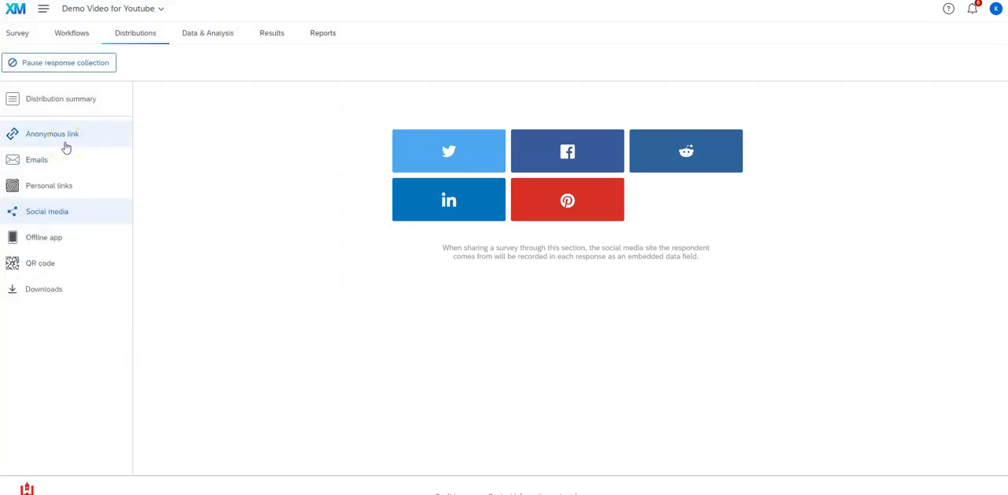
mouse_move(426, 271)
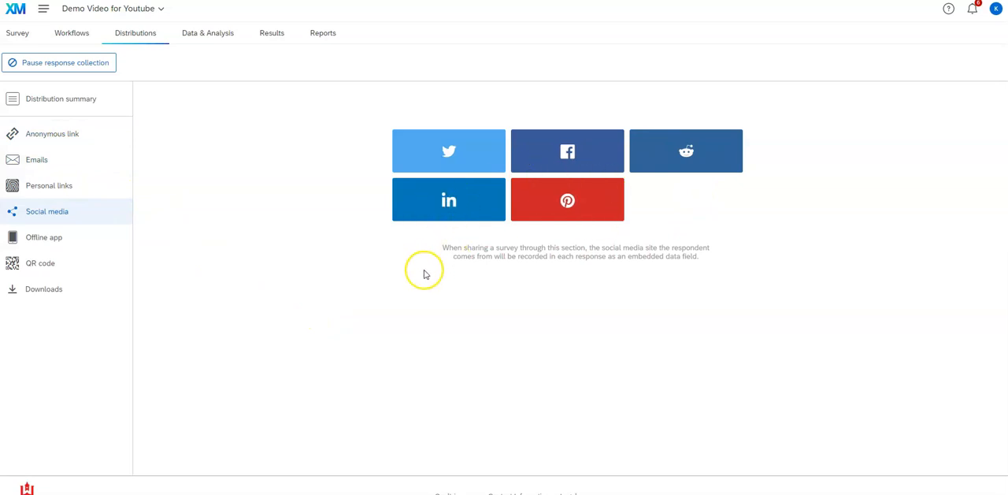
mouse_move(416, 281)
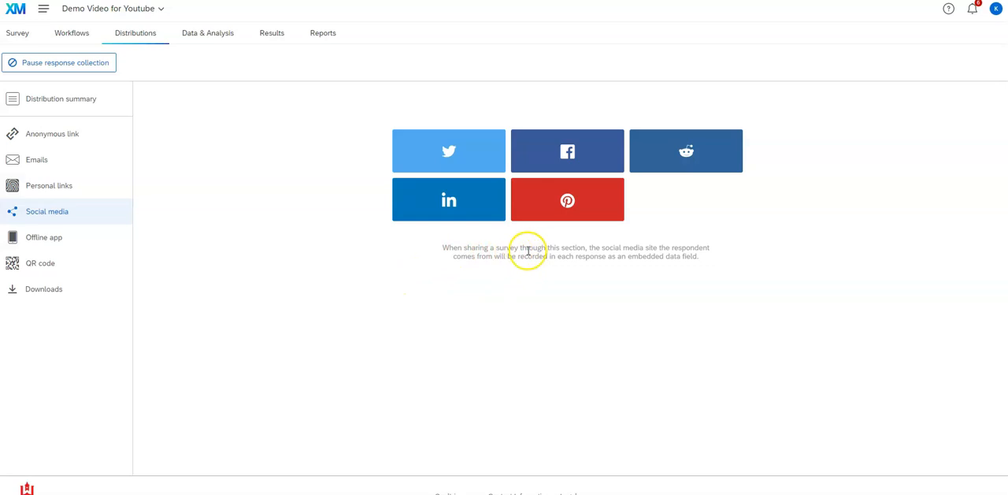
mouse_move(705, 250)
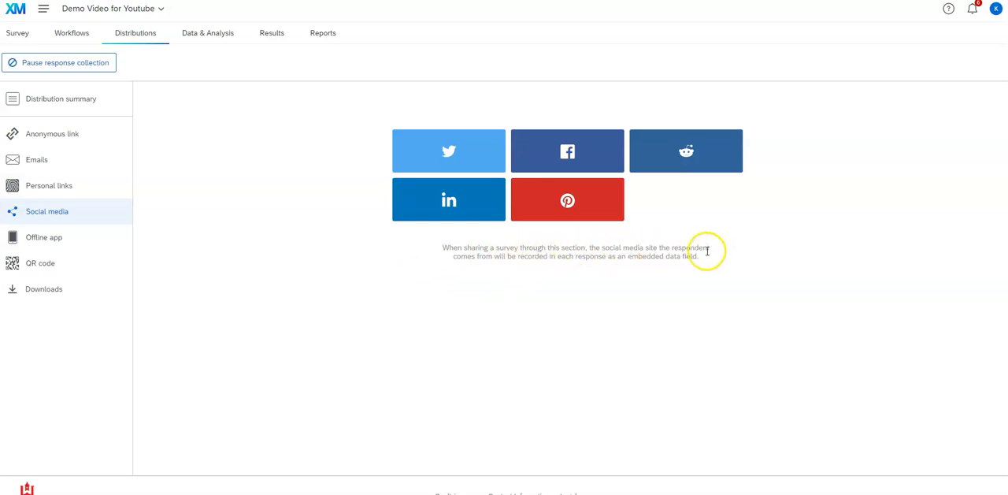
mouse_move(595, 266)
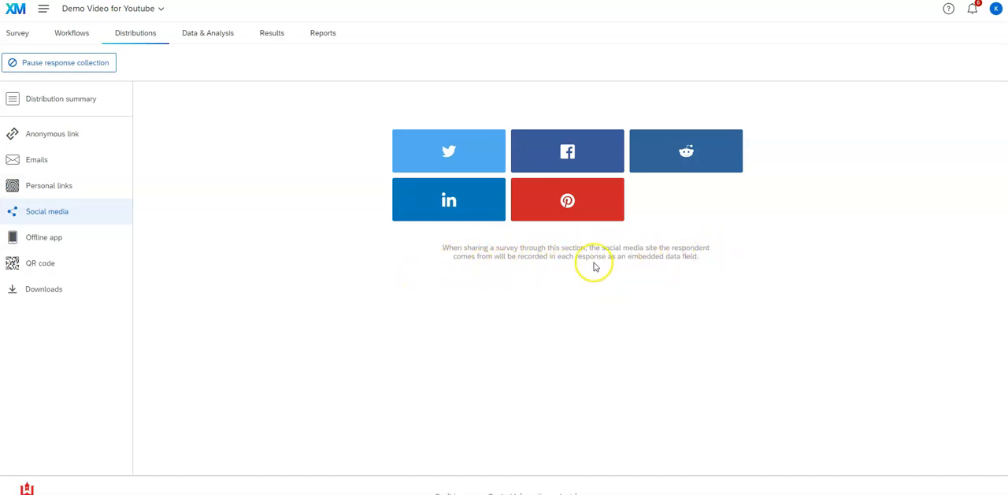
mouse_move(683, 271)
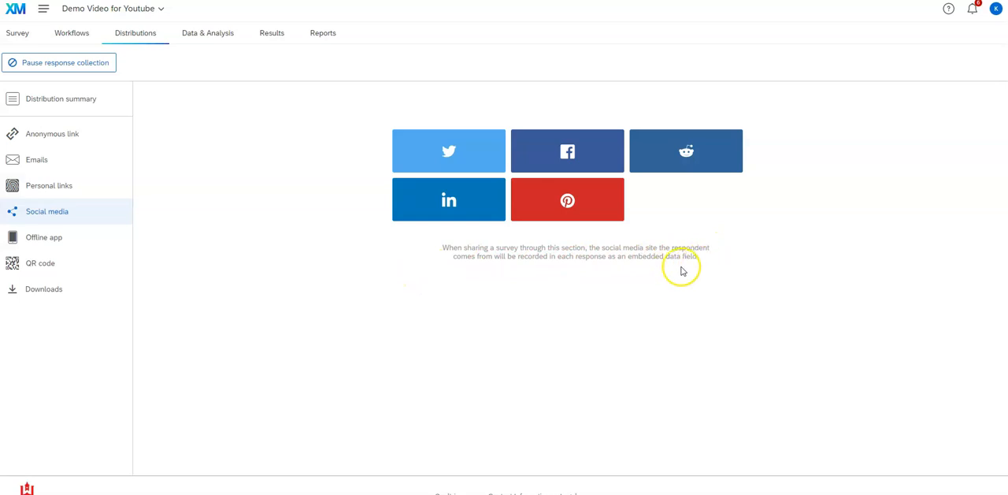
mouse_move(567, 152)
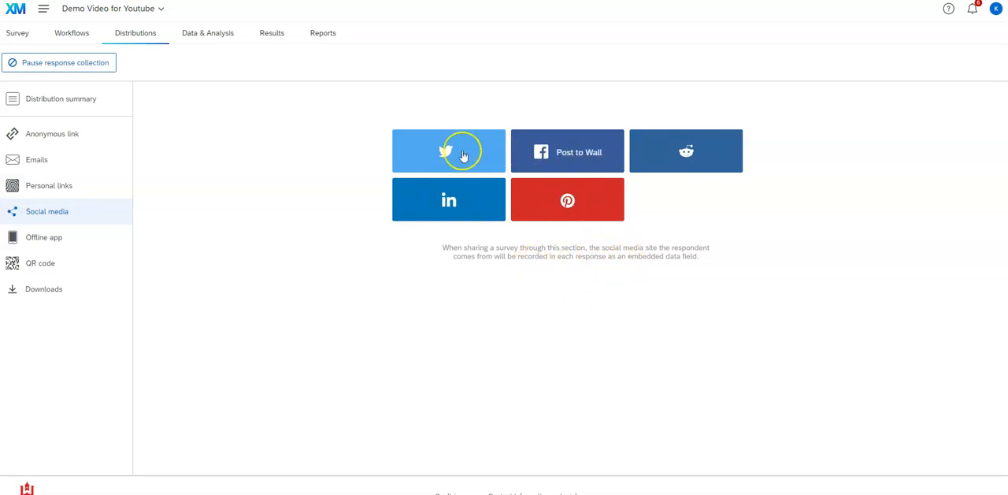
mouse_move(462, 341)
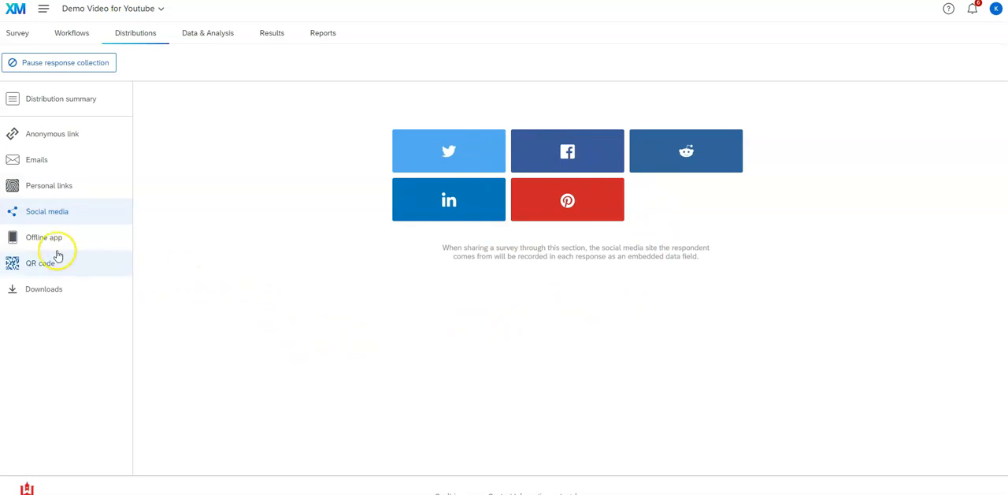
Show the Offline app distribution page for face-to-face collection on tablets or smartphones
left_click(44, 236)
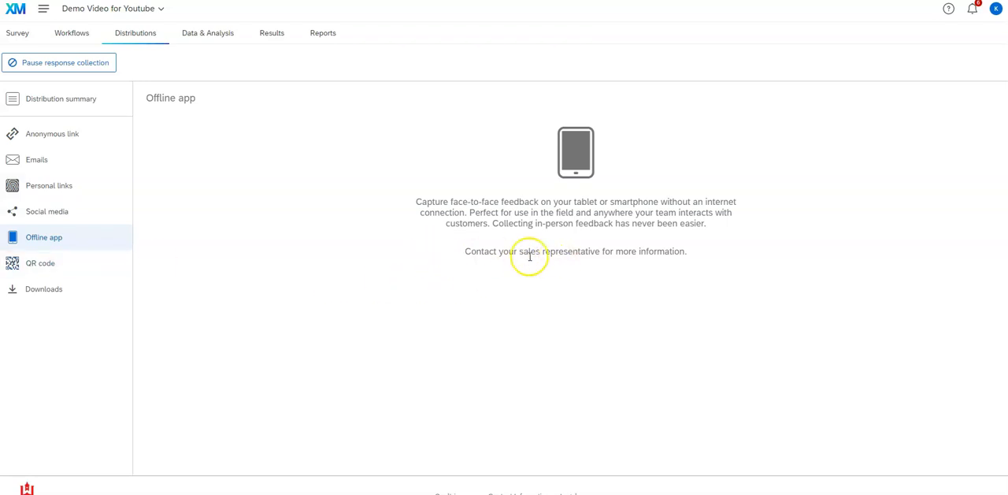
Show the QR code distribution page with the survey's downloadable QR code
left_click(41, 263)
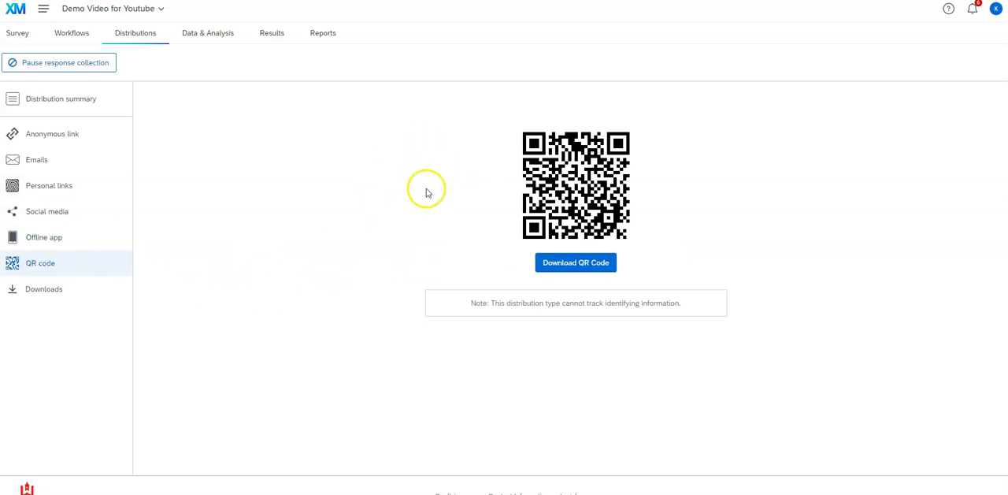
mouse_move(687, 170)
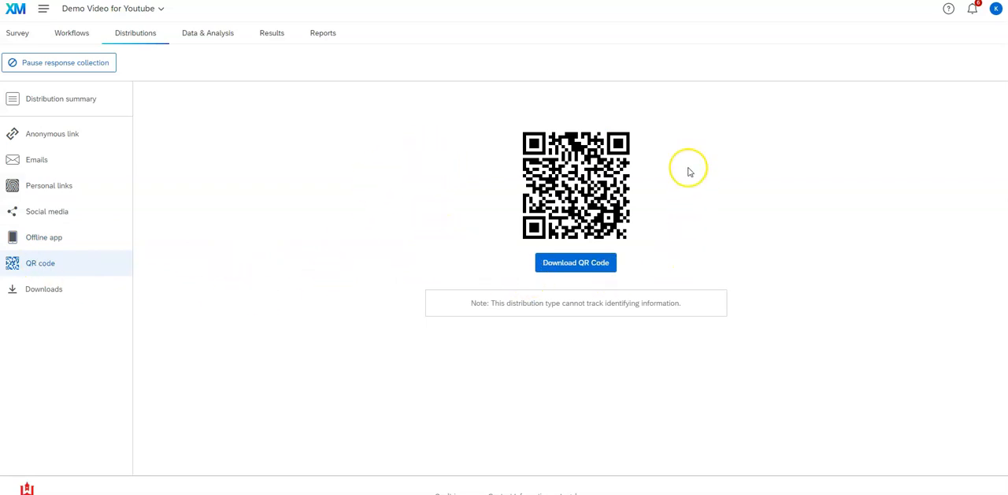
mouse_move(512, 127)
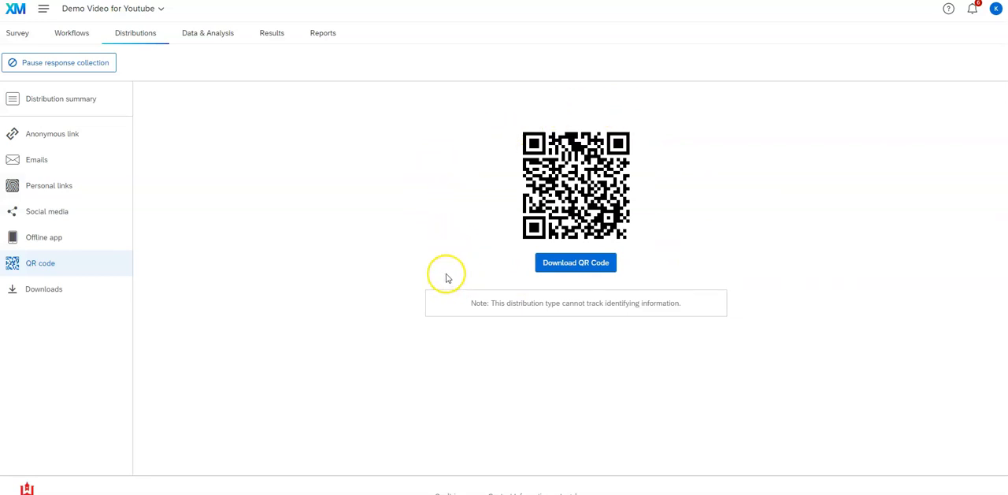
mouse_move(428, 196)
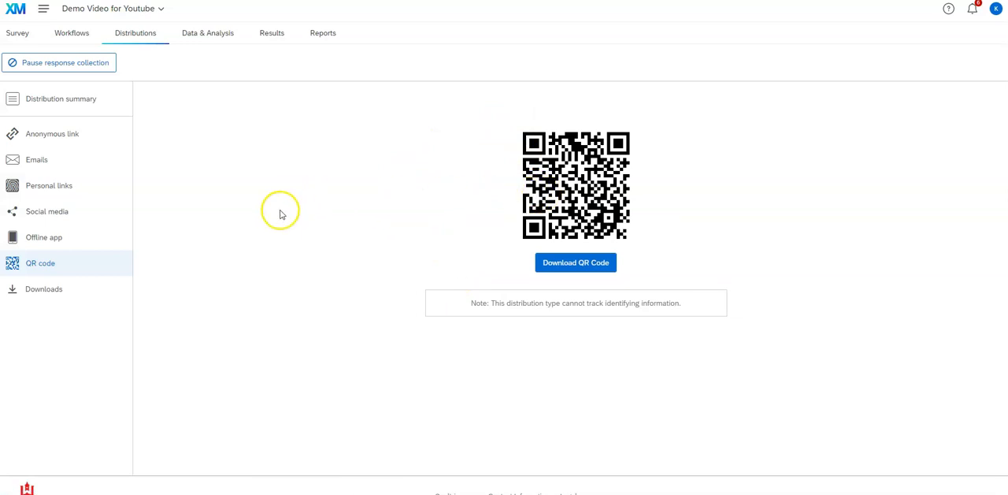
mouse_move(247, 196)
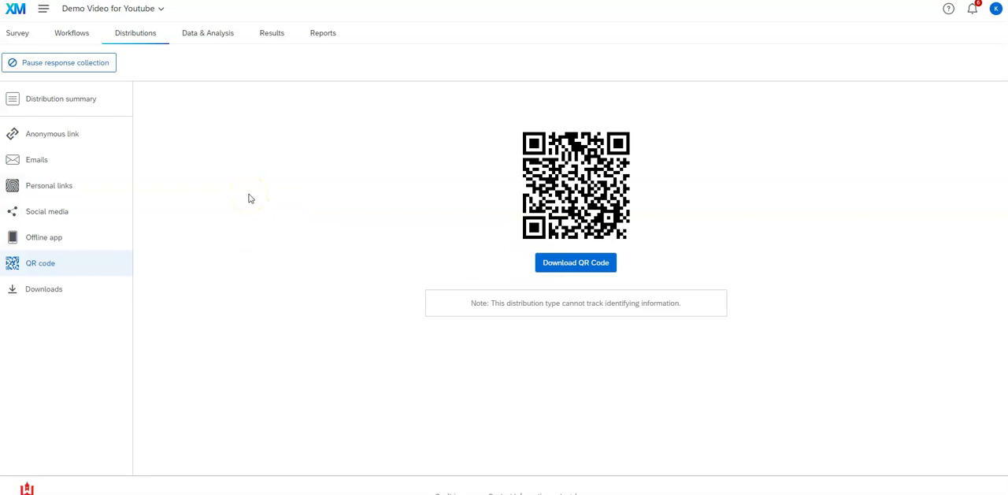
mouse_move(119, 263)
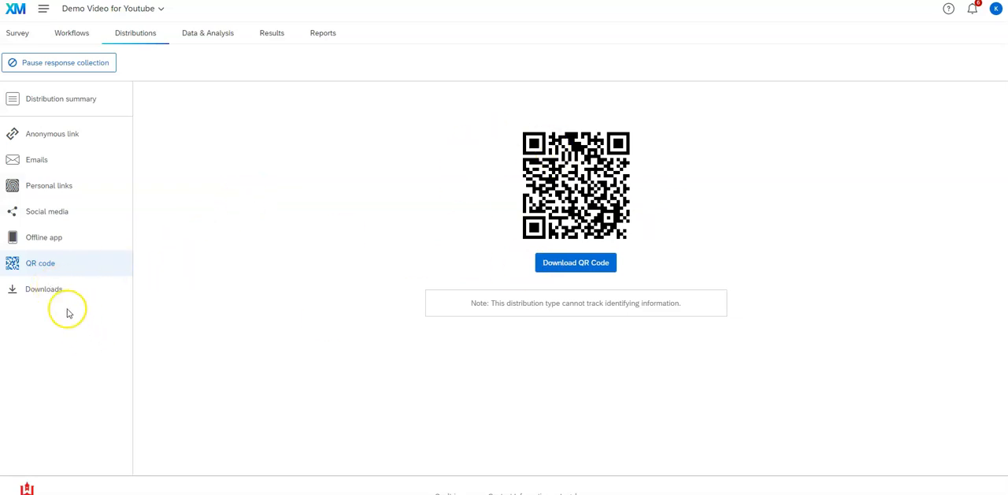
Show the Downloads page, which lists no recently downloaded distributions
left_click(44, 290)
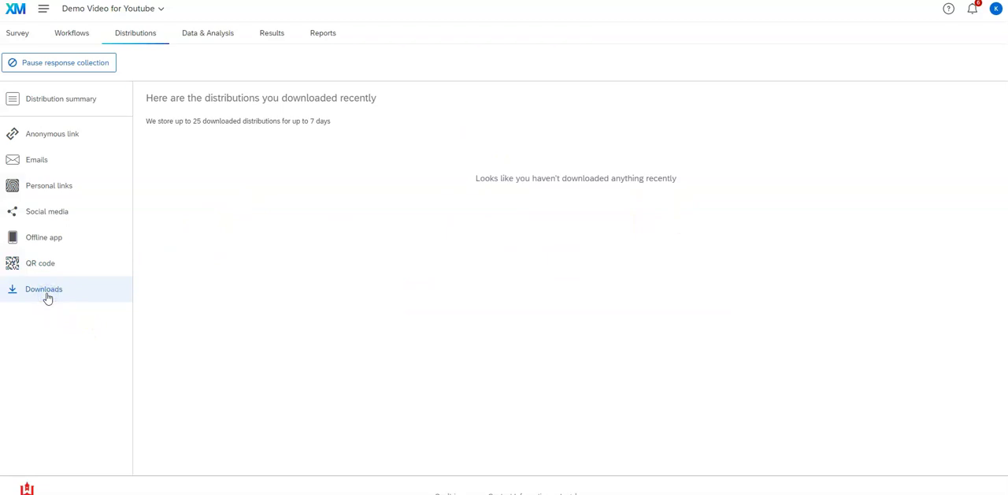
mouse_move(37, 159)
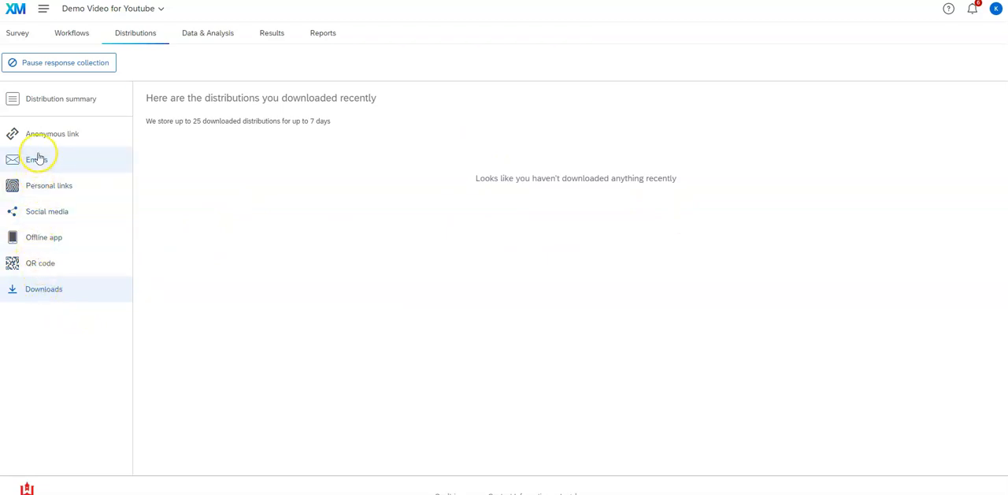
mouse_move(66, 159)
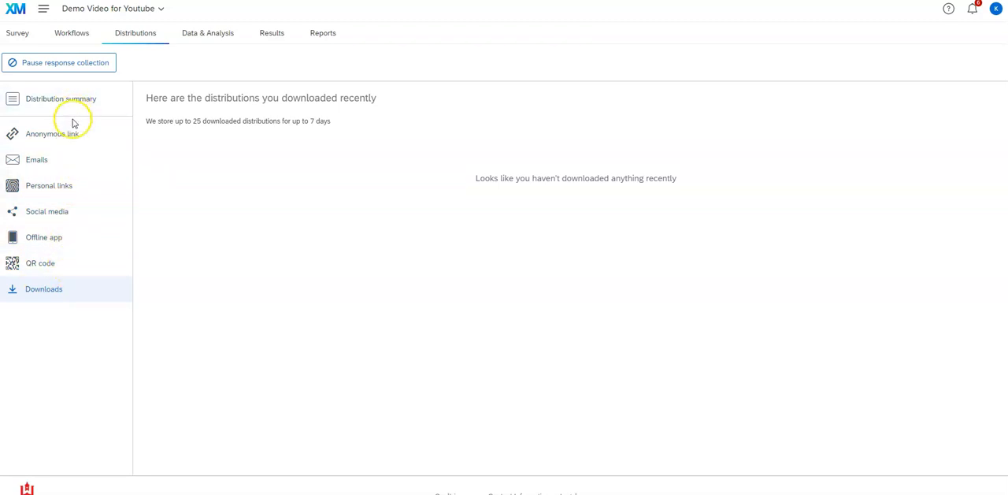
mouse_move(49, 71)
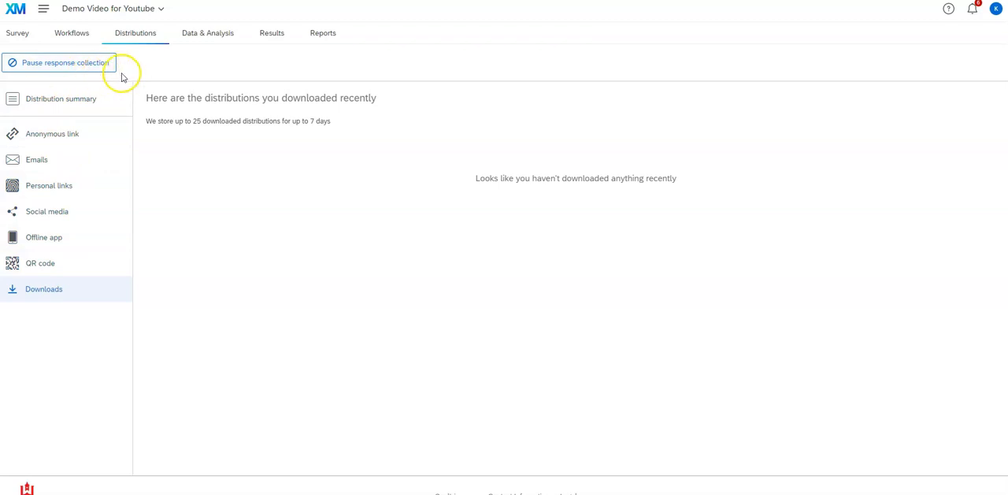
mouse_move(246, 269)
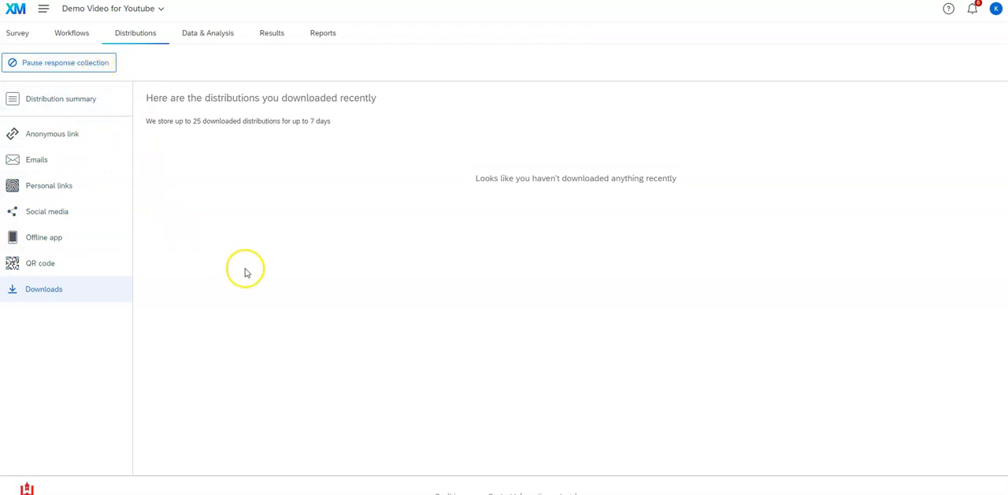
mouse_move(298, 306)
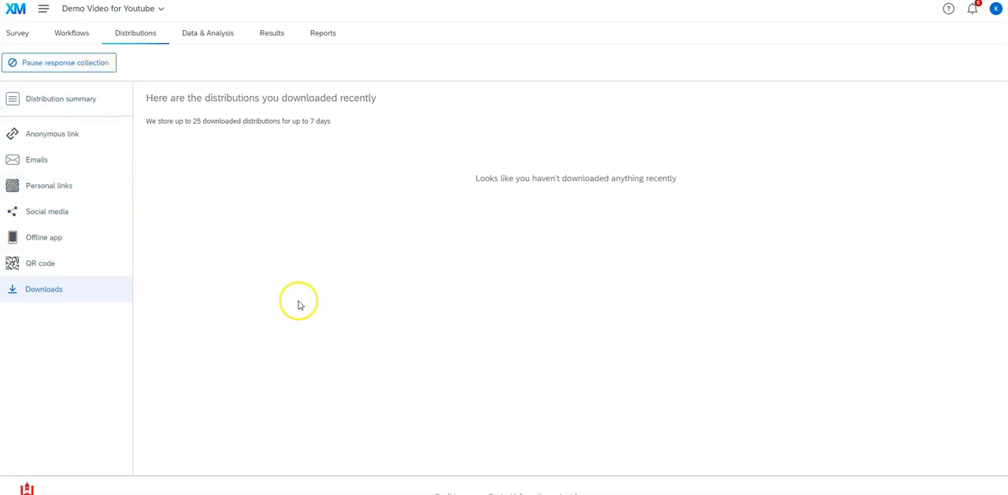
mouse_move(237, 175)
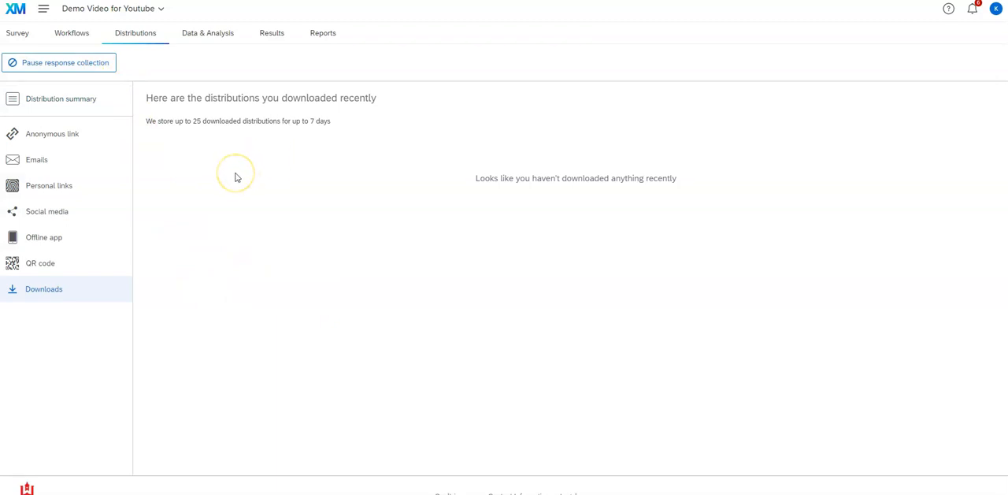
mouse_move(219, 133)
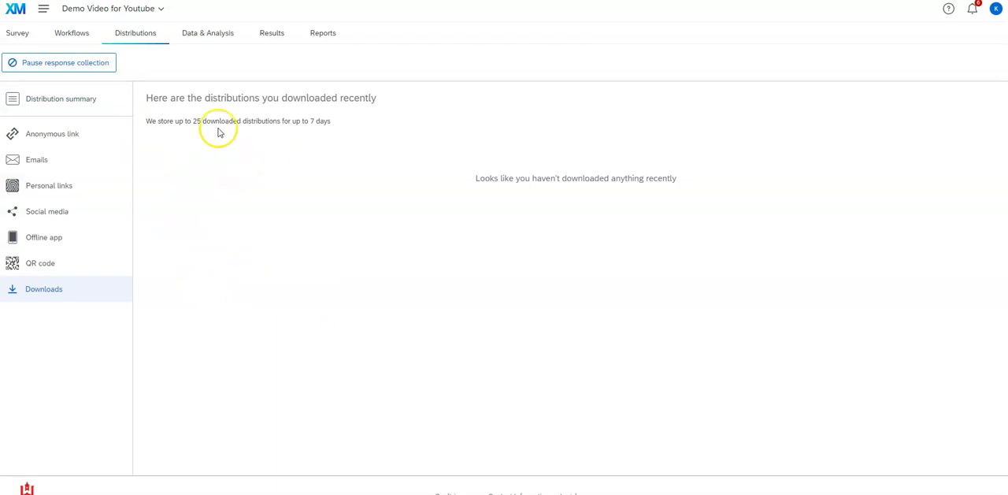
View the Data Table (no responses yet) and show the Export & Import options
left_click(208, 32)
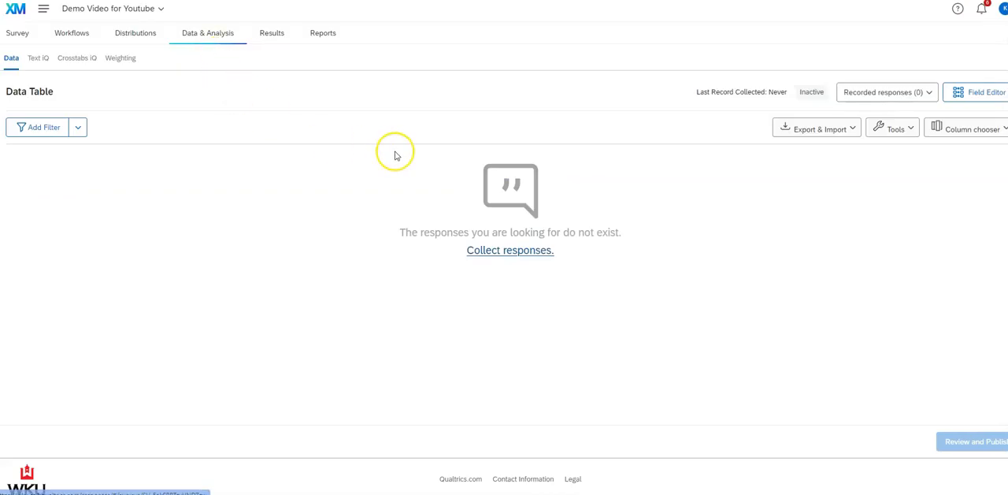
mouse_move(605, 315)
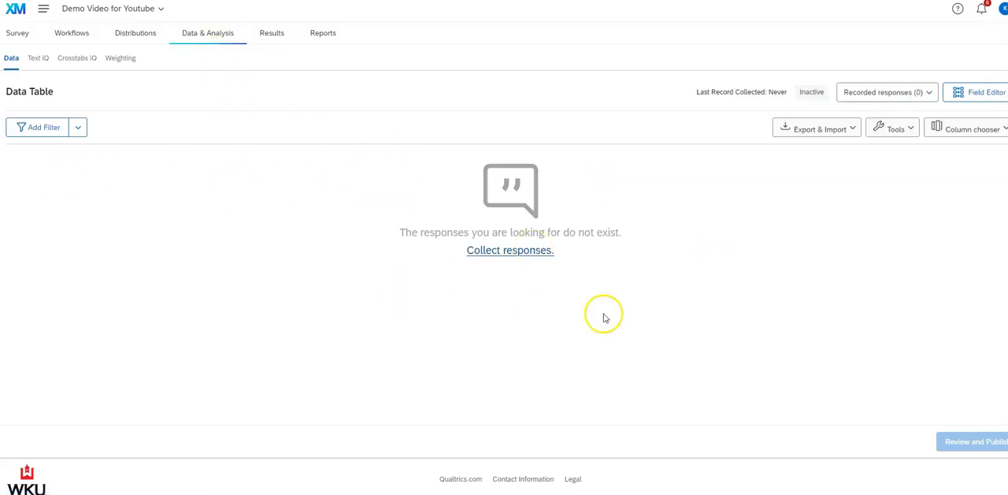
mouse_move(529, 441)
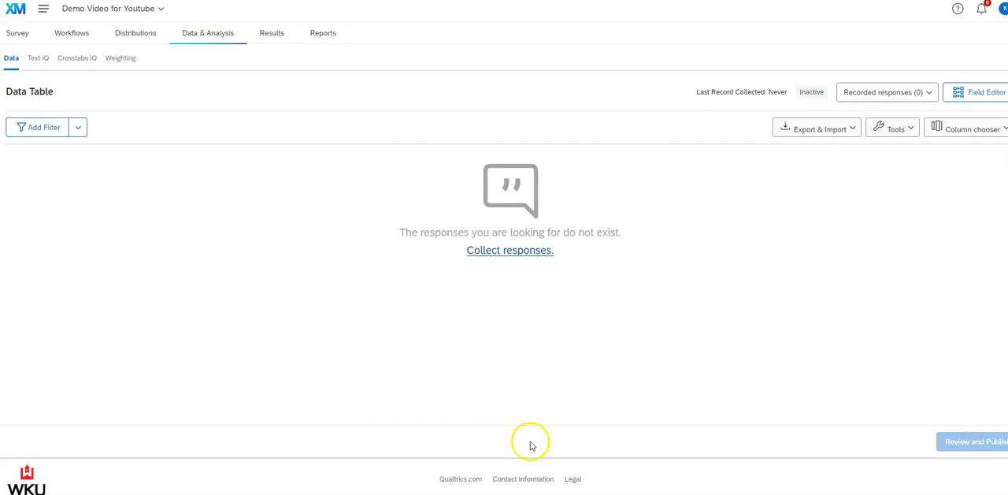
mouse_move(274, 312)
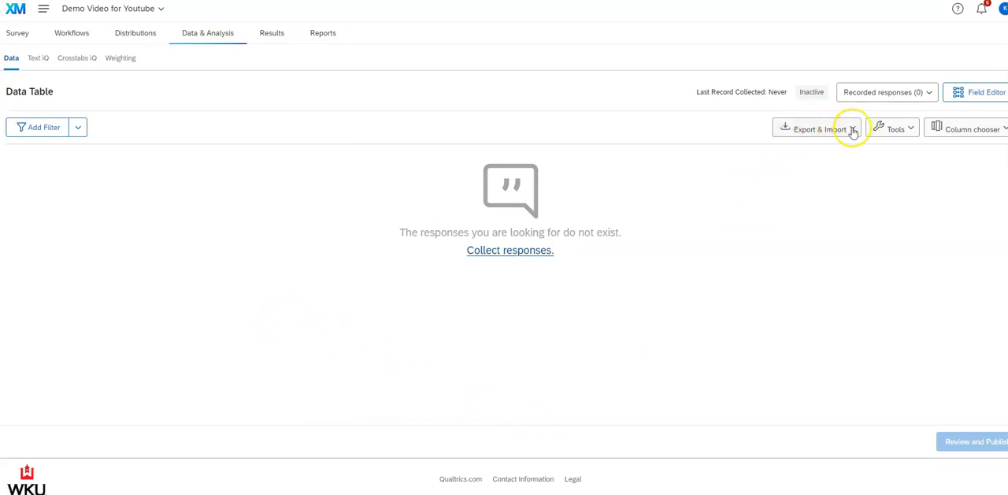
left_click(816, 129)
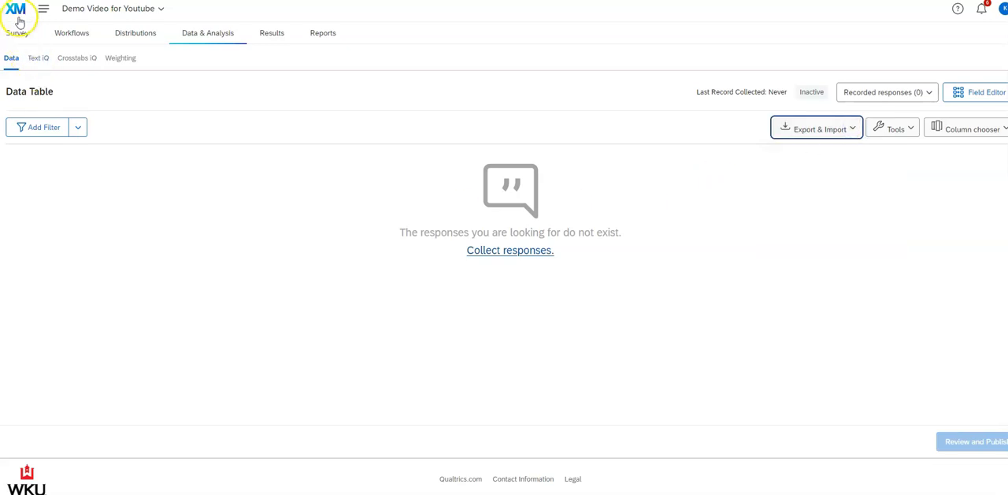
Return to the home dashboard listing active surveys with zero new responses
left_click(15, 9)
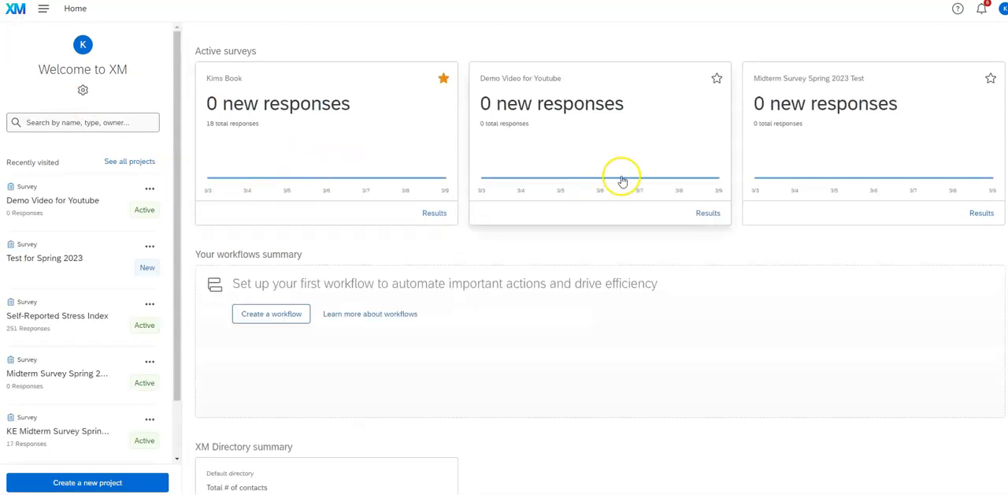
mouse_move(315, 165)
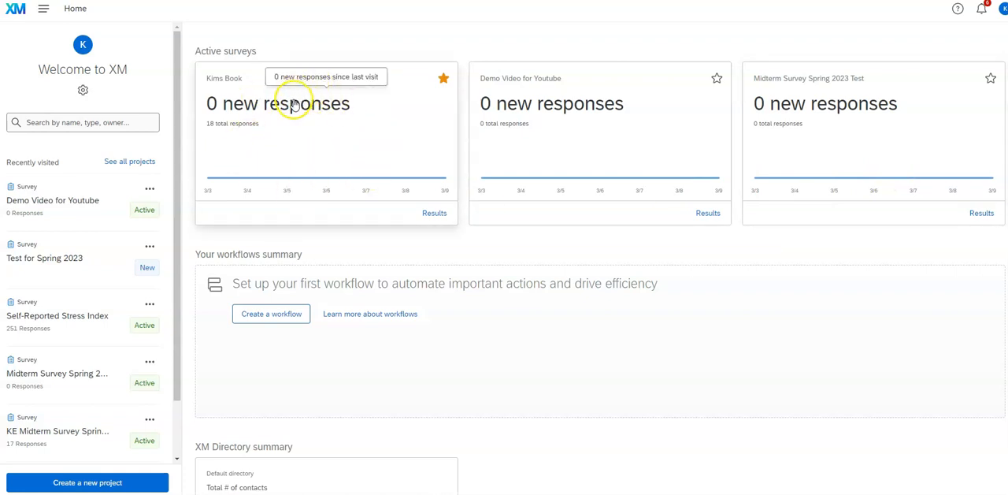
mouse_move(312, 189)
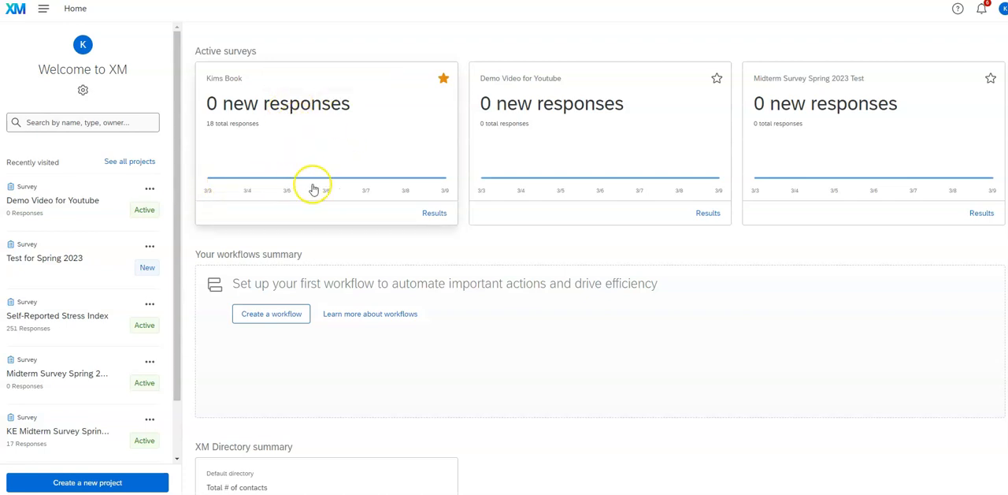
mouse_move(640, 178)
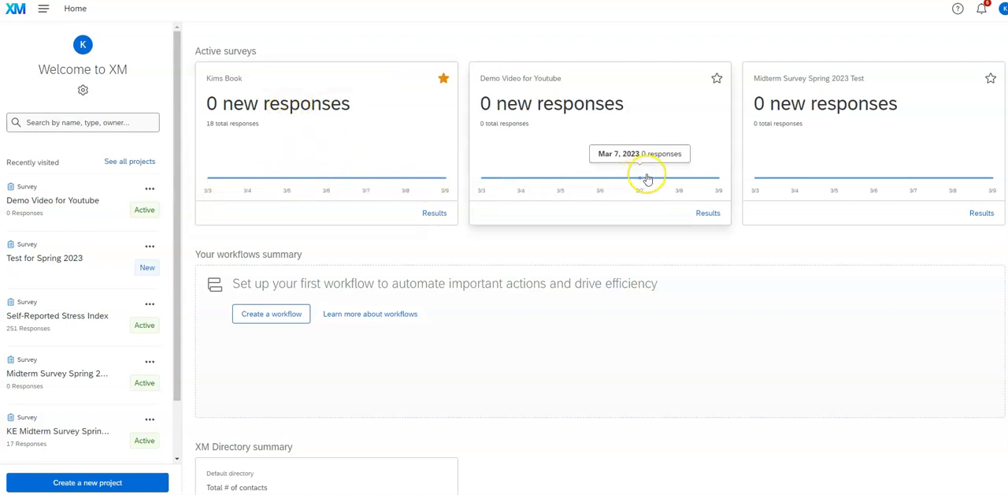
mouse_move(600, 195)
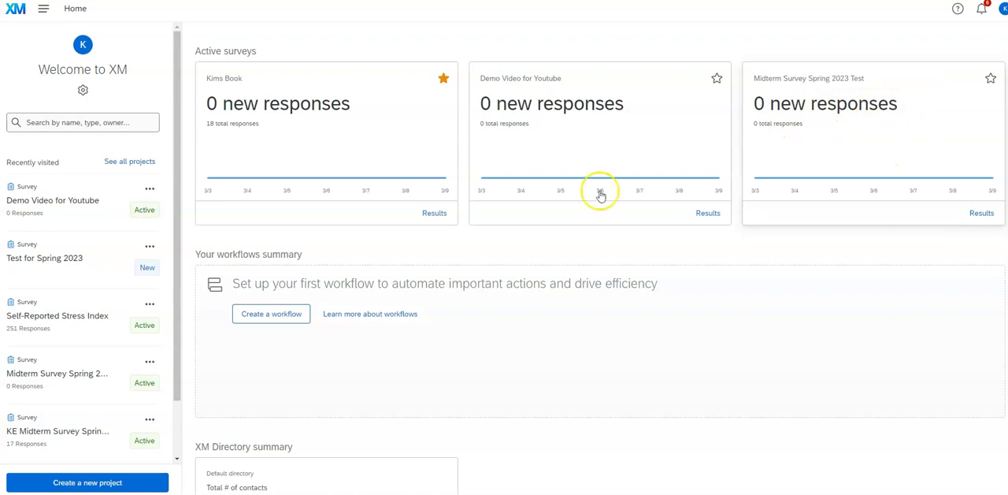
mouse_move(386, 148)
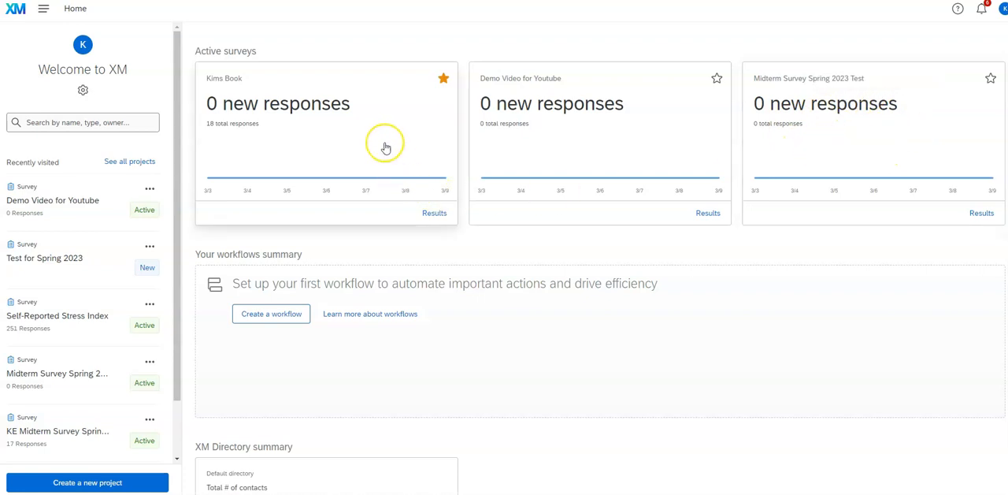
mouse_move(491, 189)
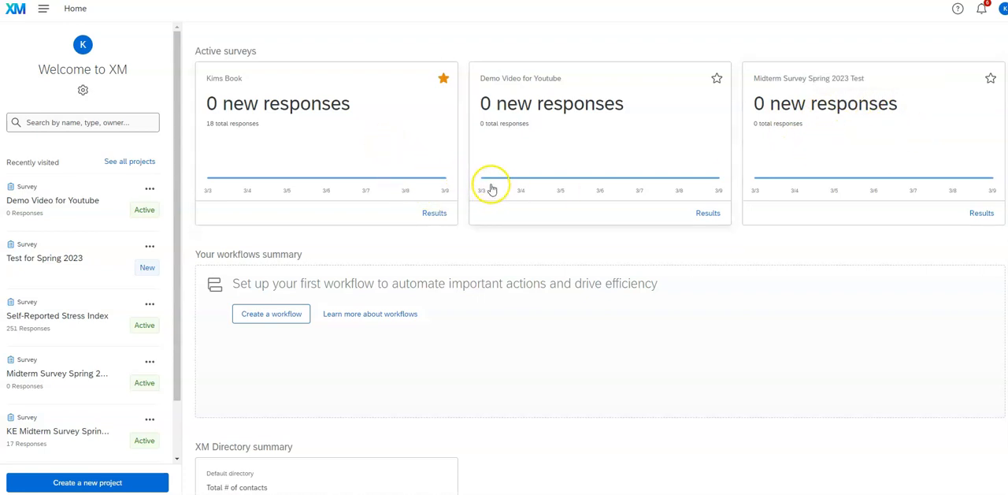